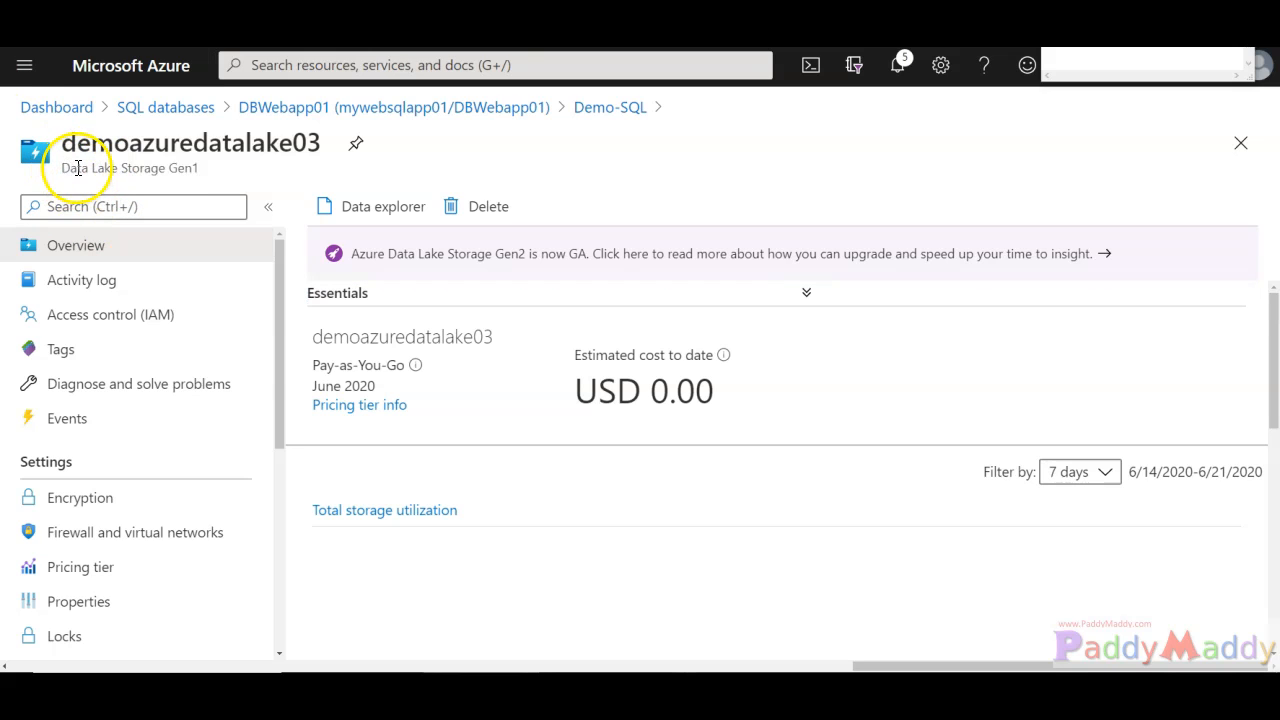
mouse_move(138, 384)
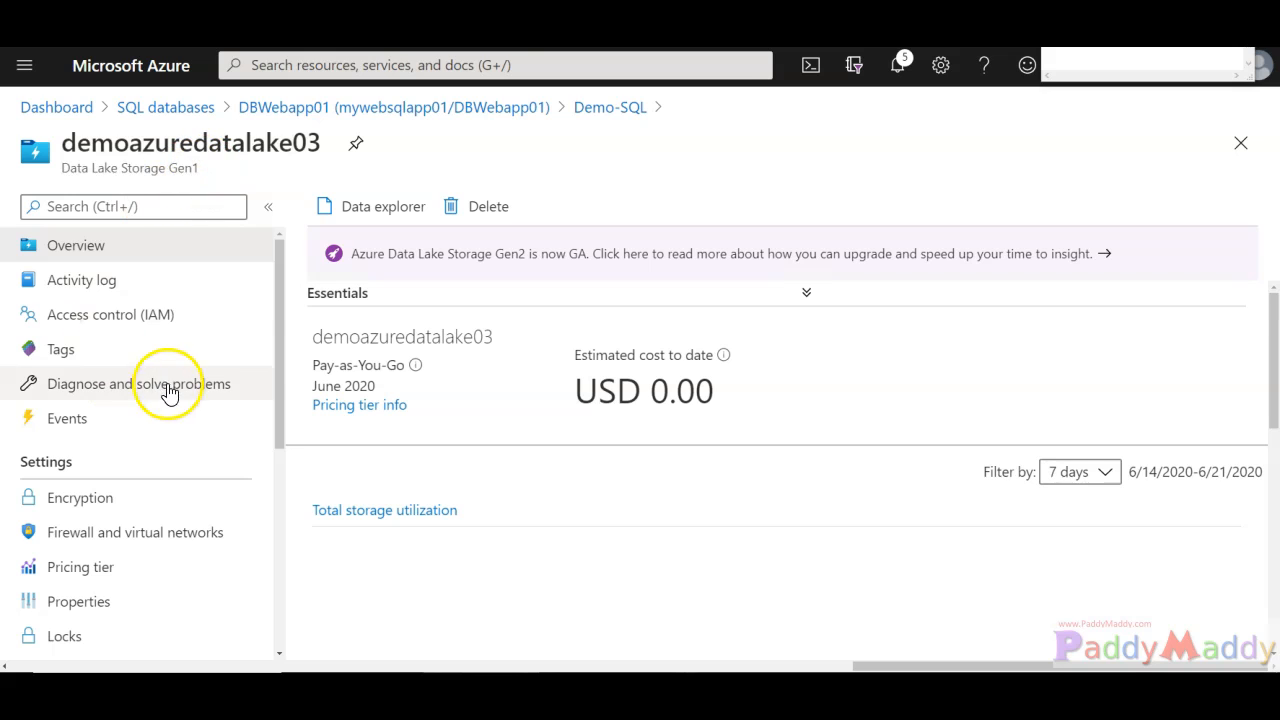
mouse_move(198, 420)
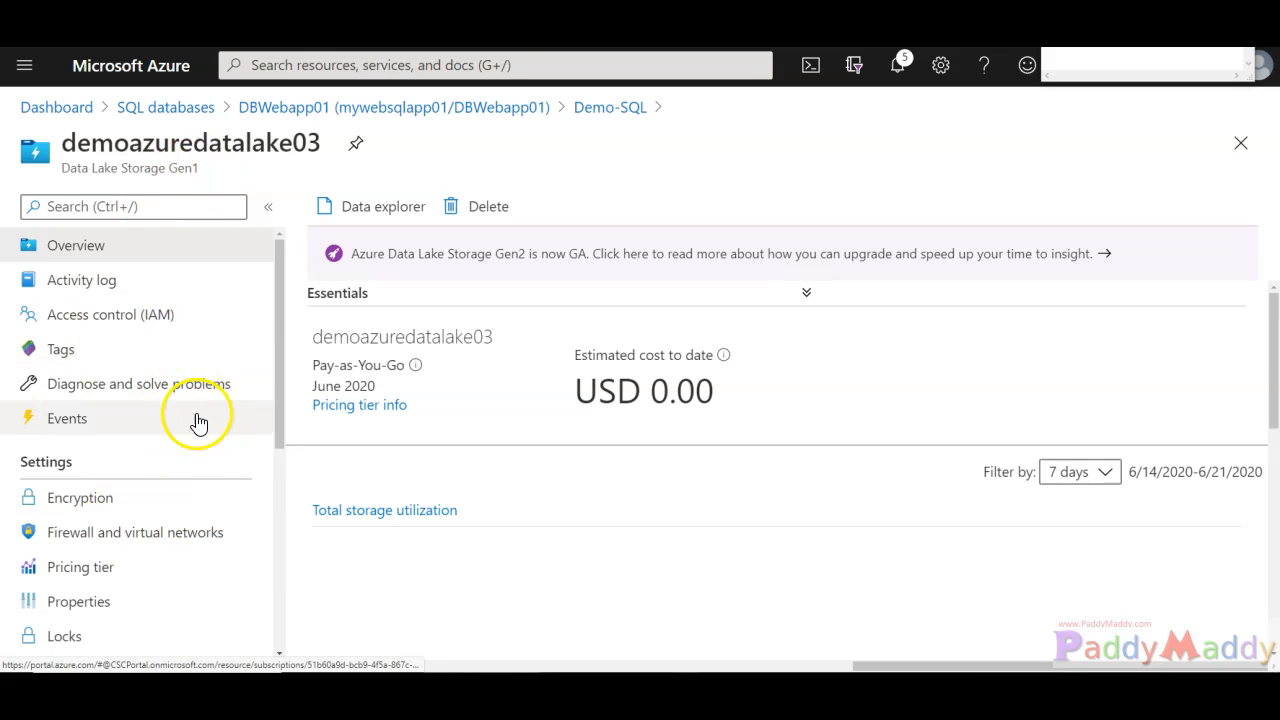
mouse_move(316, 420)
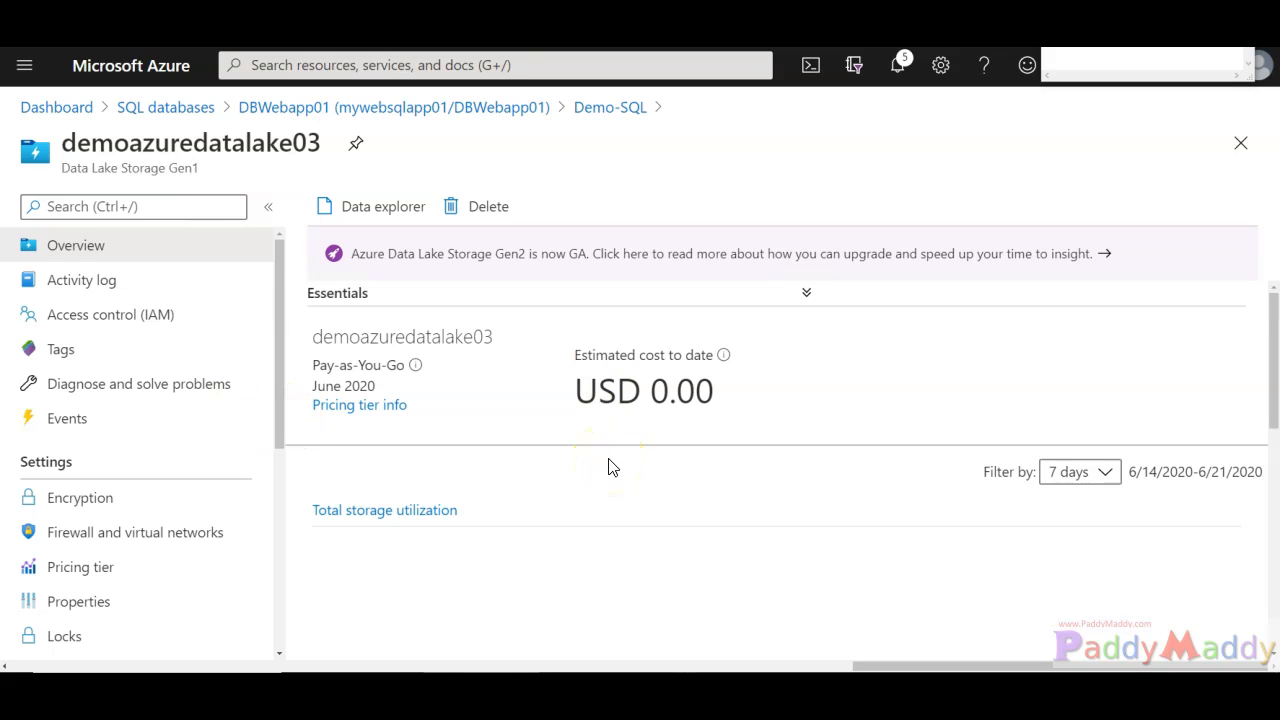
mouse_move(110, 314)
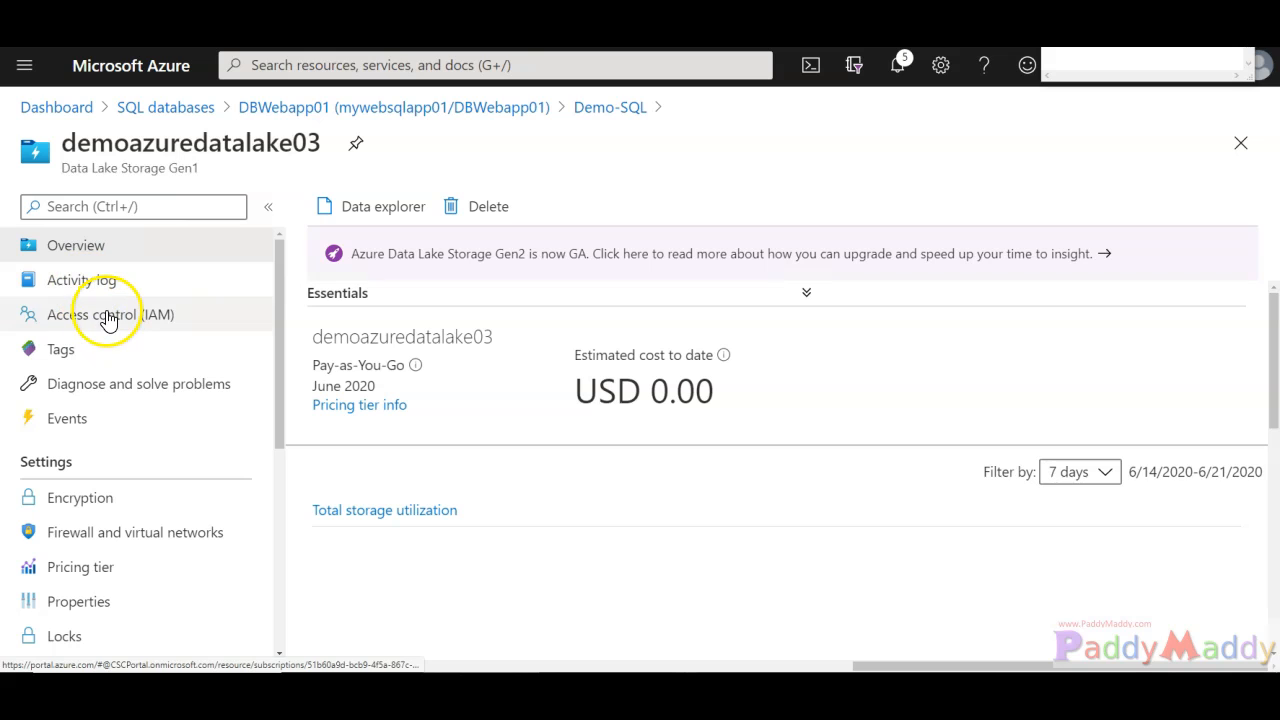
- Start a new role assignment on the Data Lake account and review the available roles
left_click(110, 314)
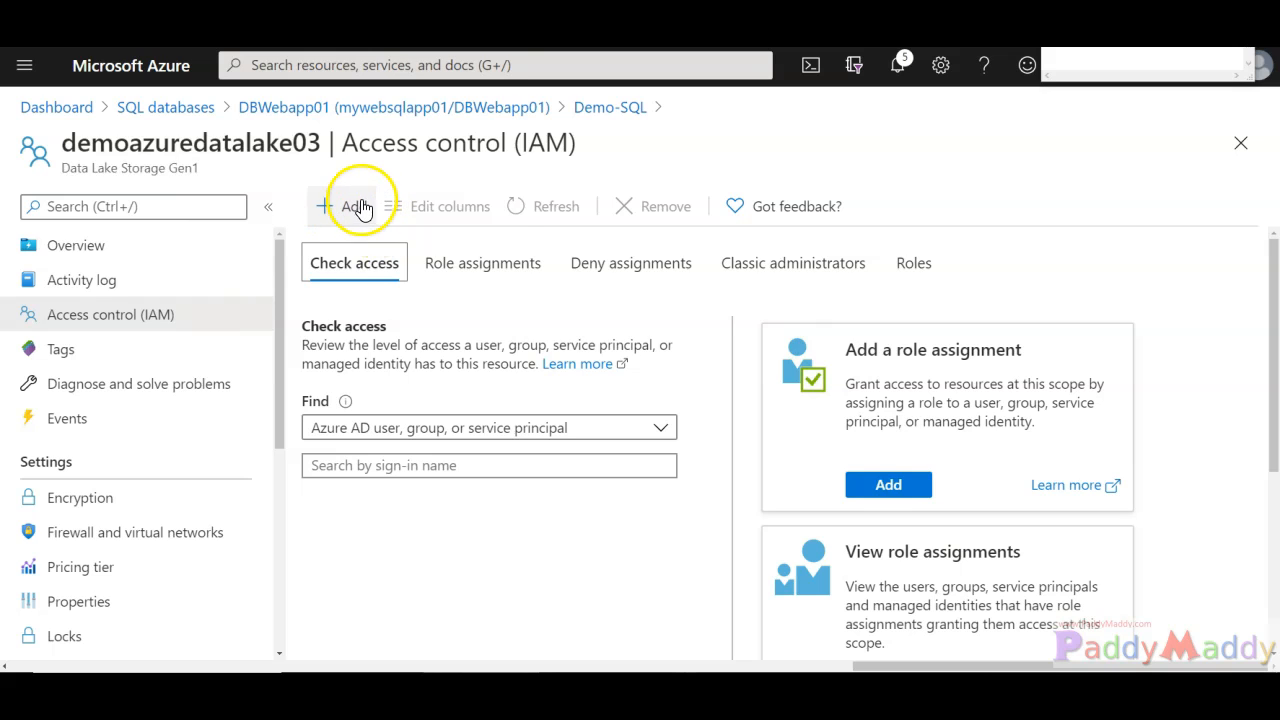
left_click(344, 206)
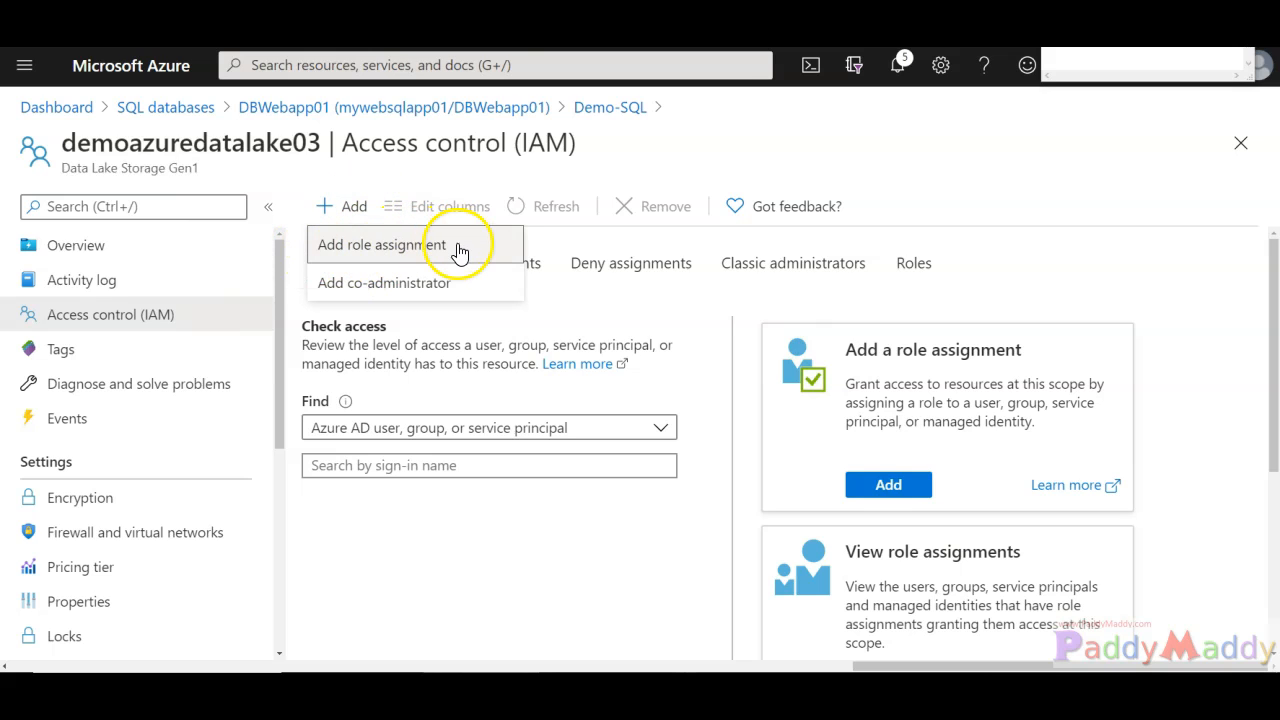
left_click(382, 244)
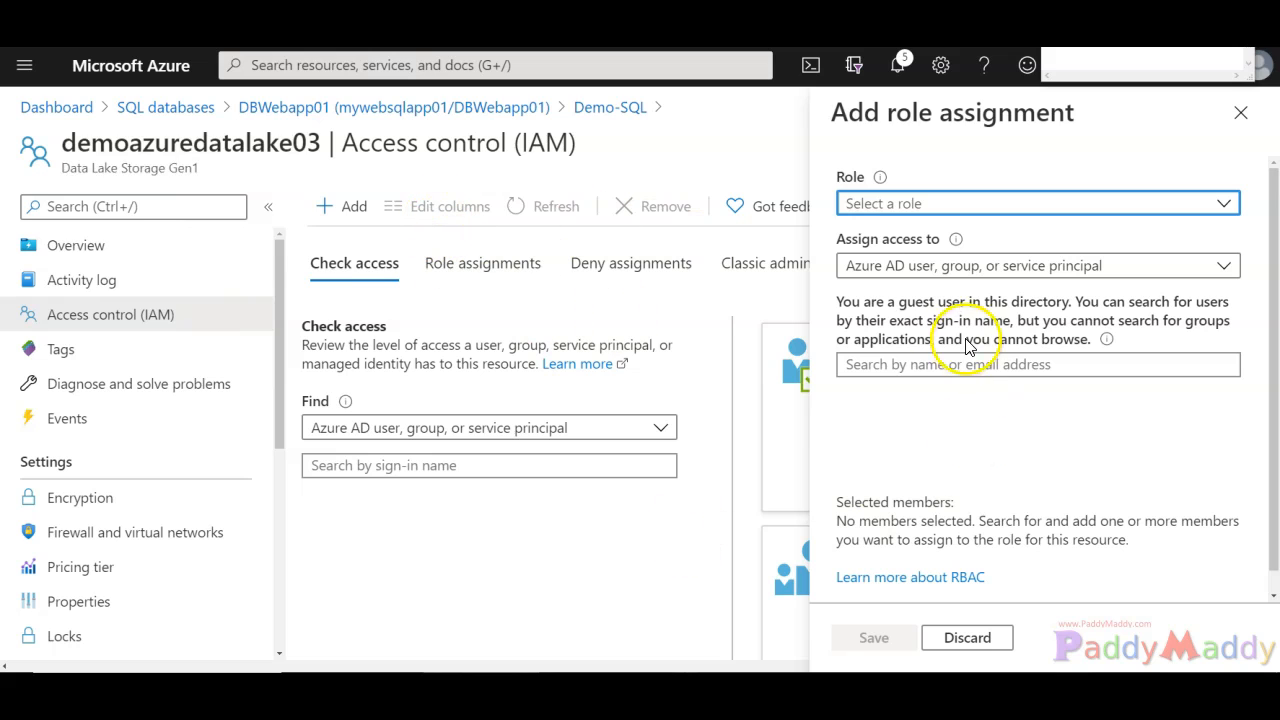
left_click(1036, 204)
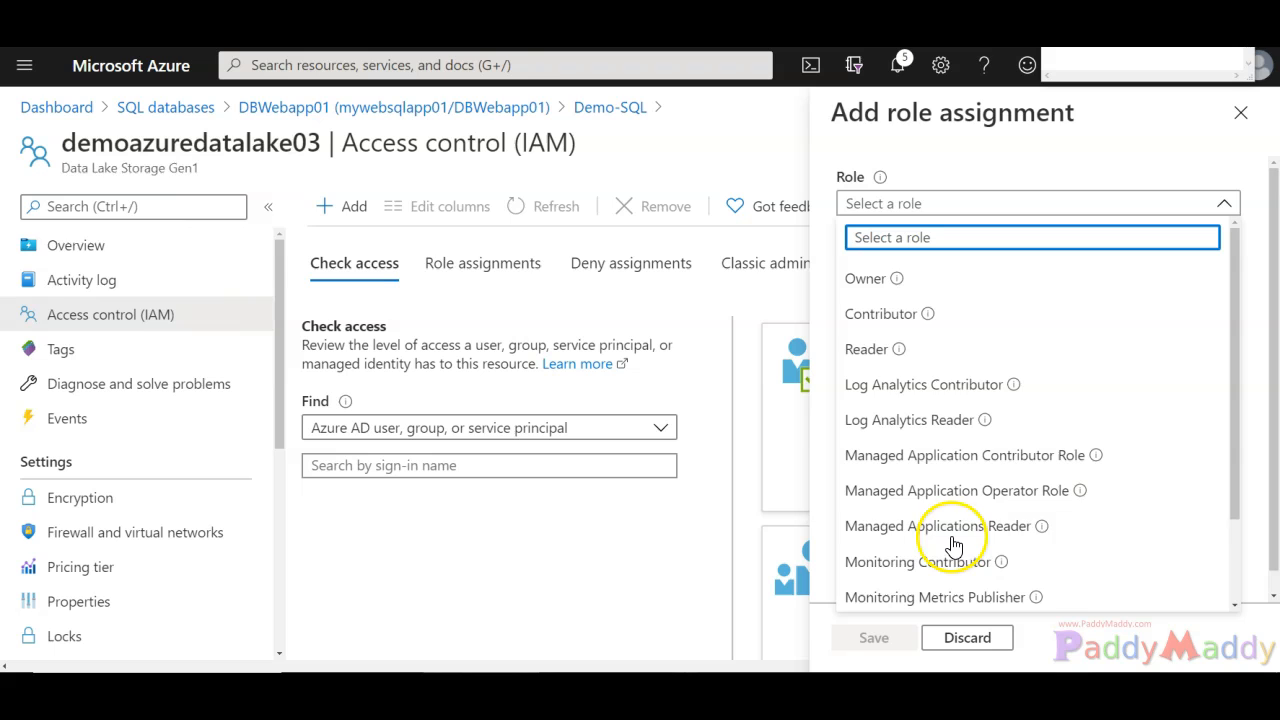
mouse_move(884, 430)
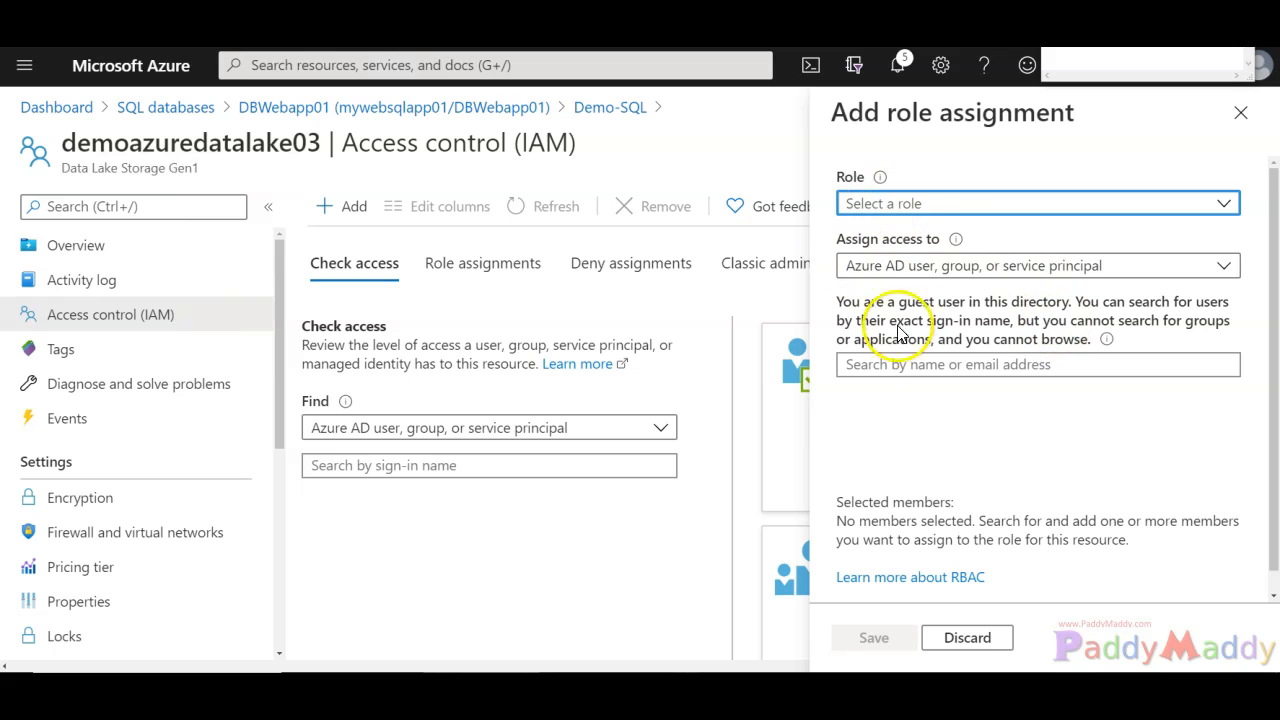
- Review the identity type and member selection options for the role assignment
left_click(1036, 364)
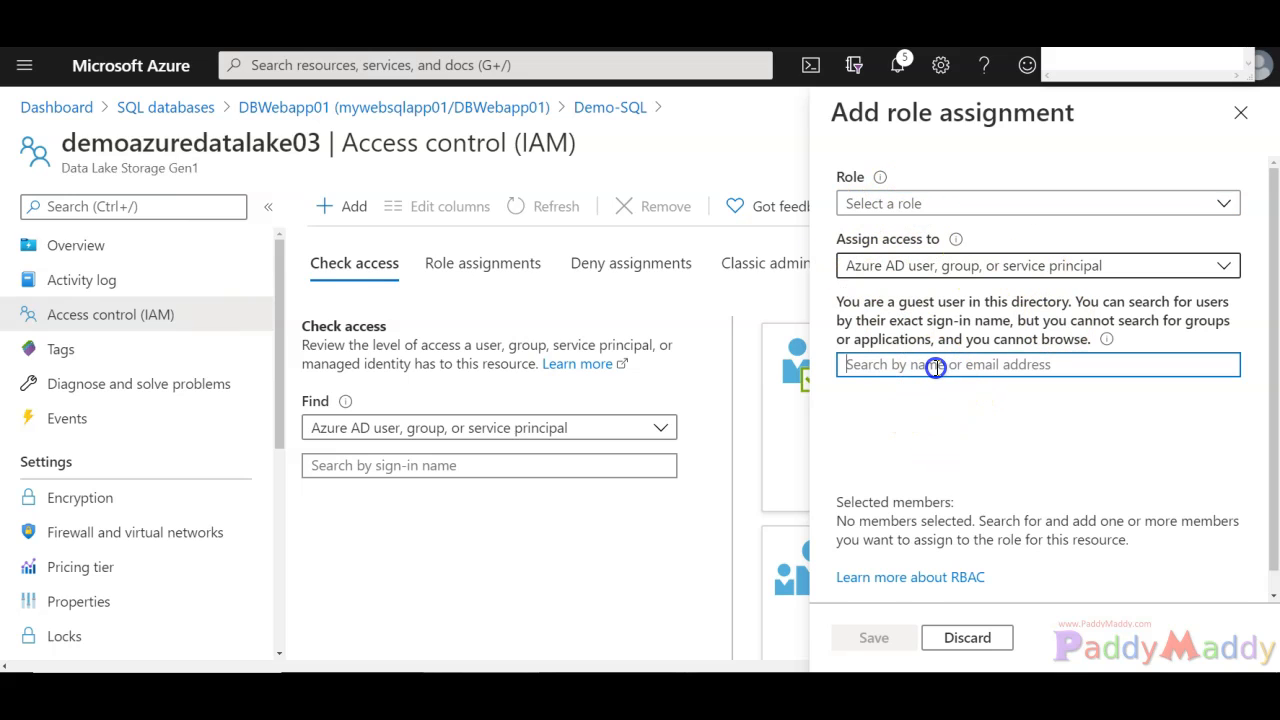
left_click(1036, 264)
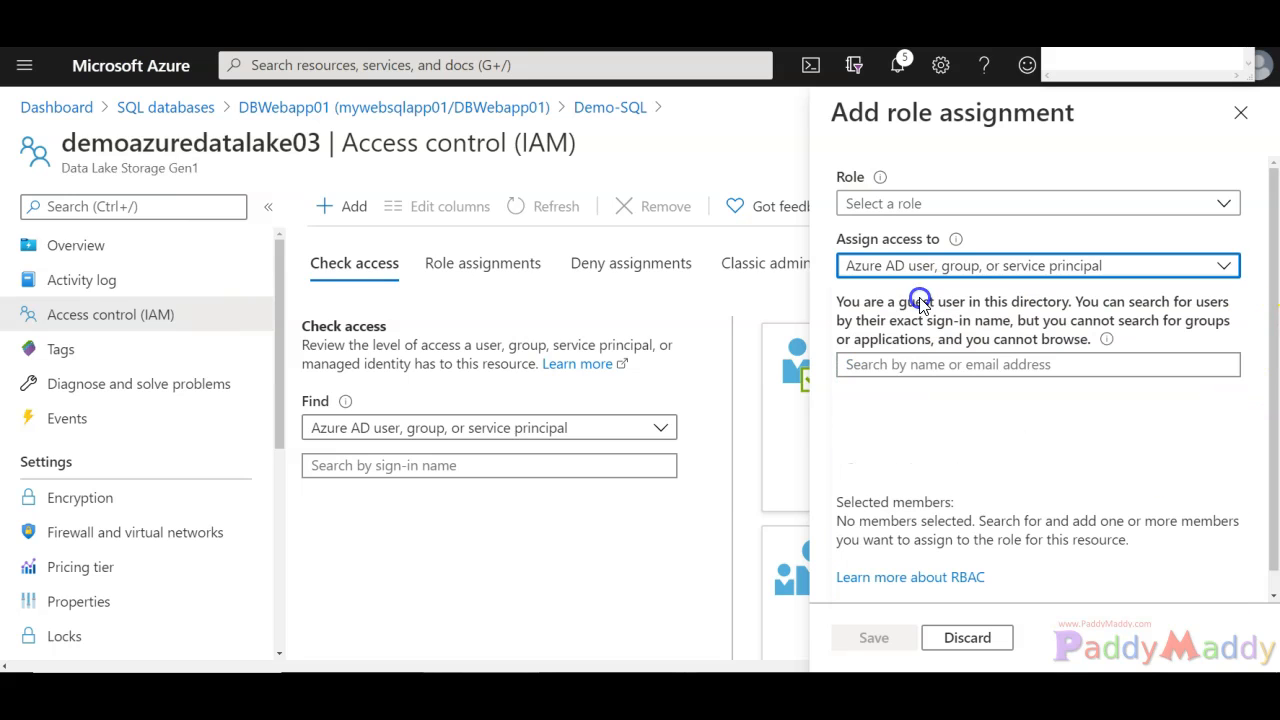
left_click(1036, 364)
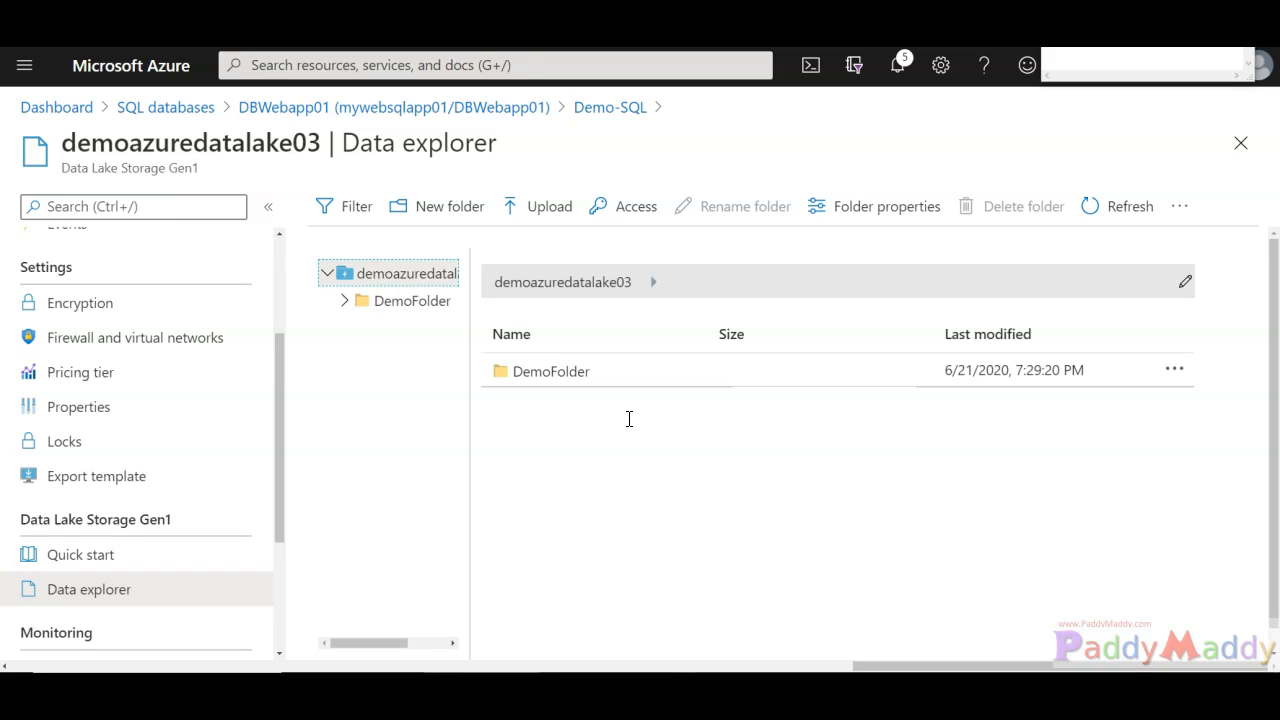
mouse_move(596, 420)
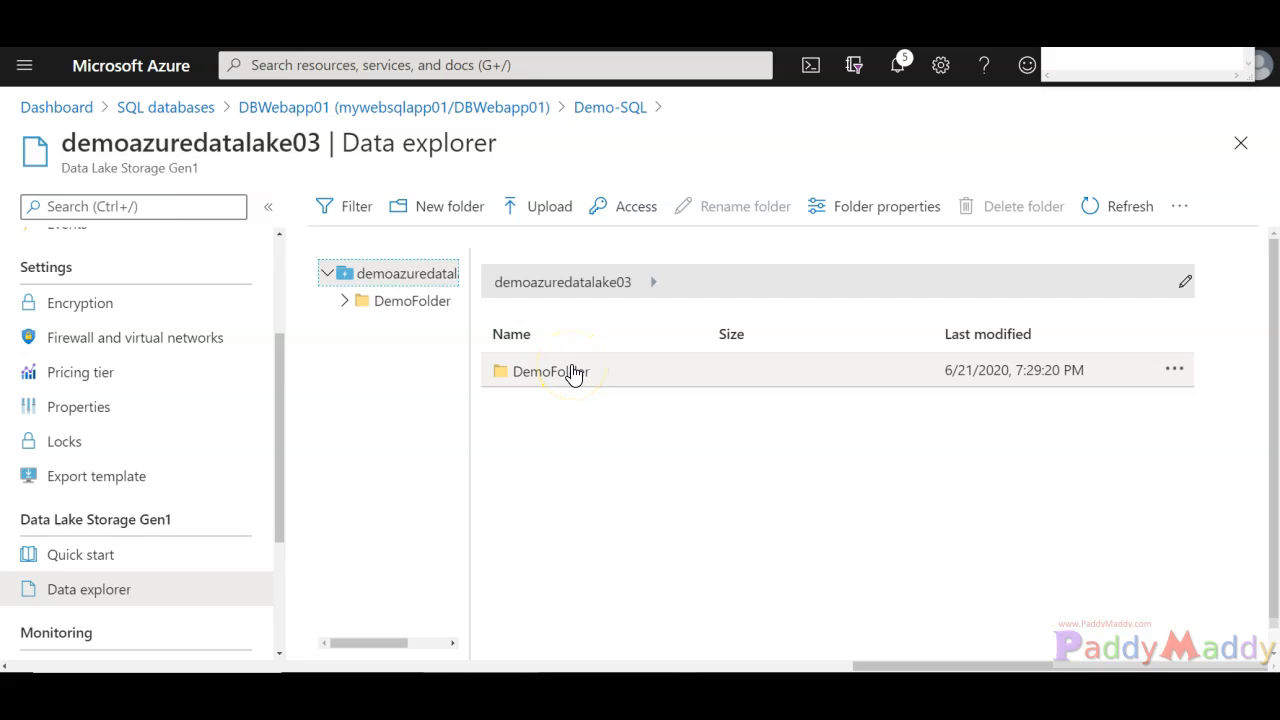
mouse_move(578, 376)
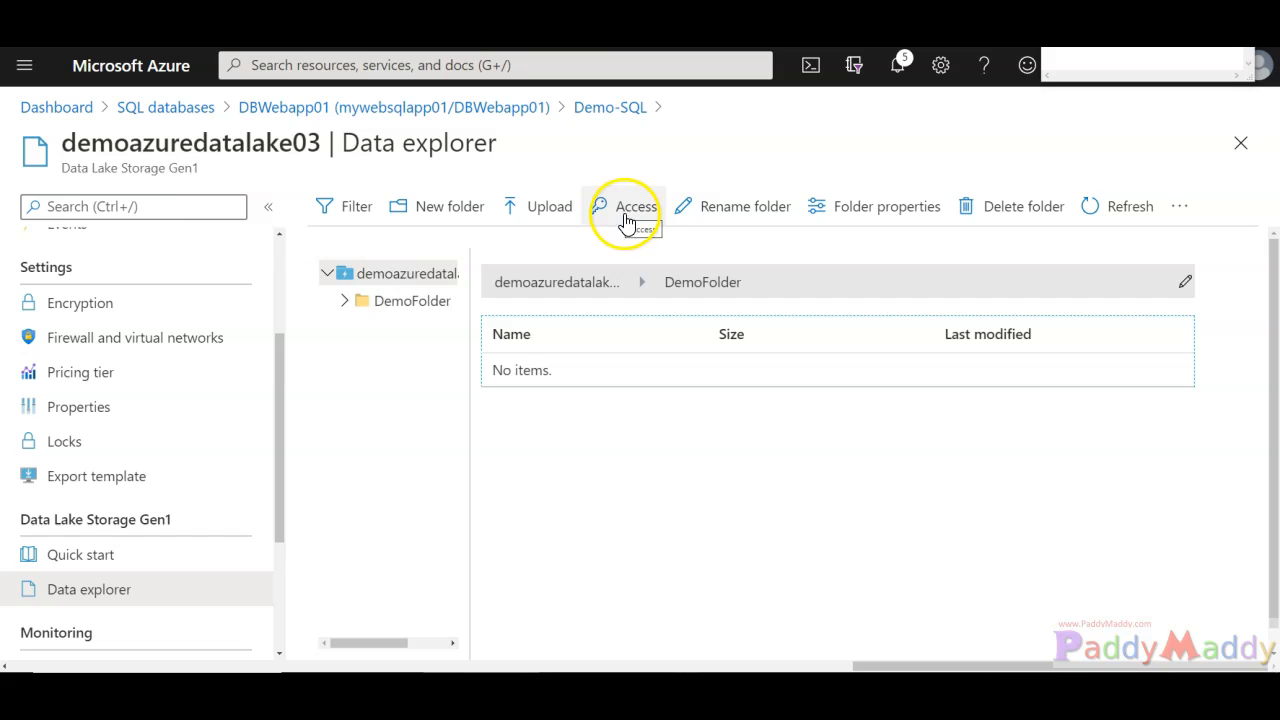
- View DemoFolder's ACLs showing owner read, write and execute permissions
left_click(636, 206)
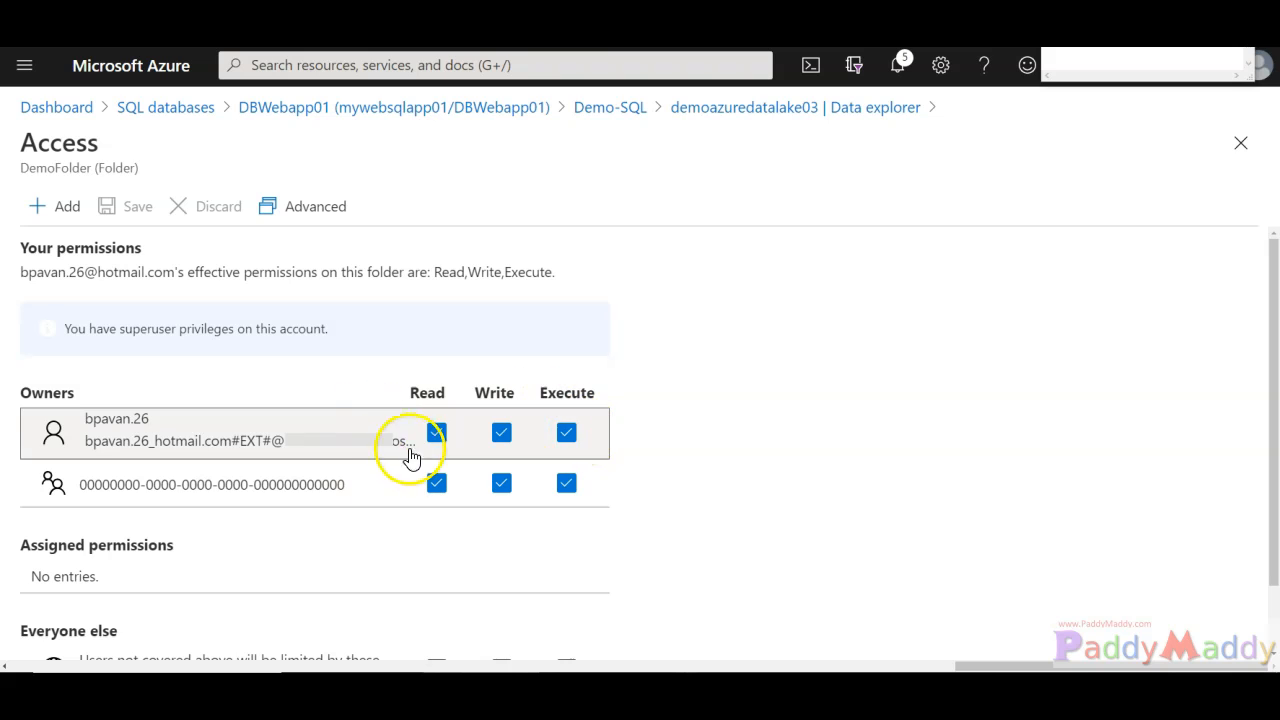
mouse_move(56, 206)
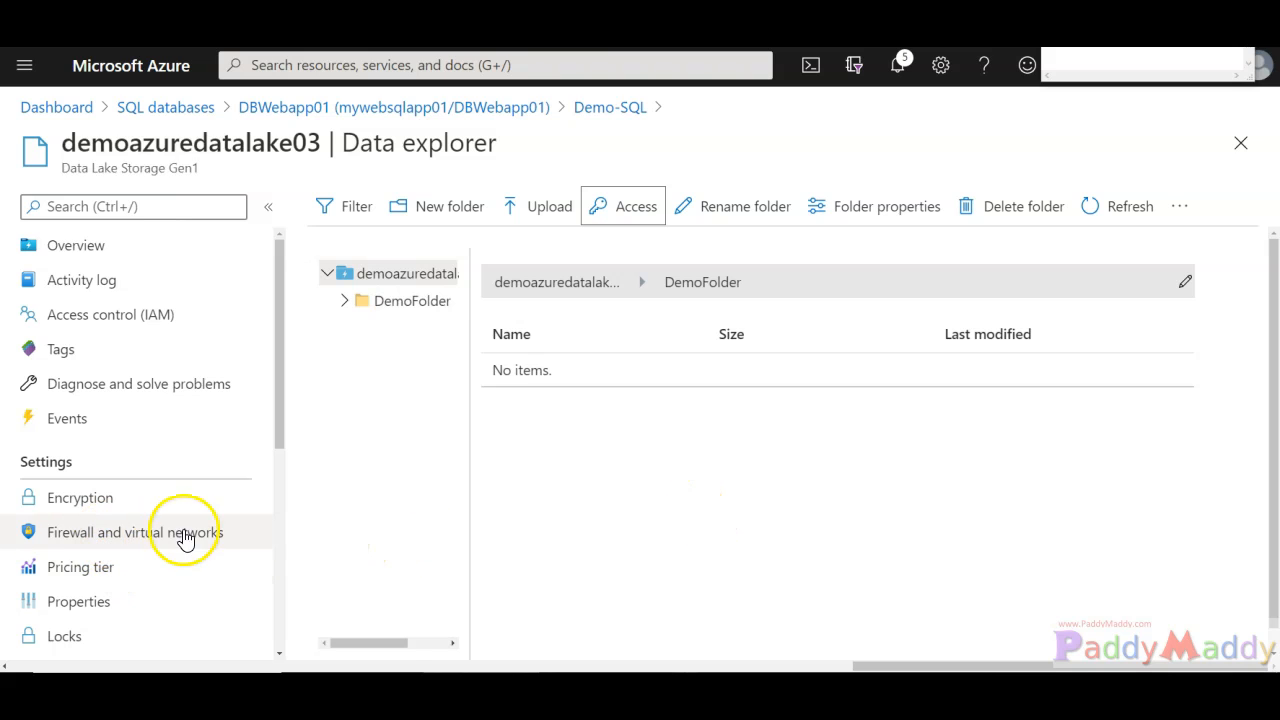
- Restrict the firewall to selected networks and add DataBaseServerVnet's default subnet
left_click(134, 532)
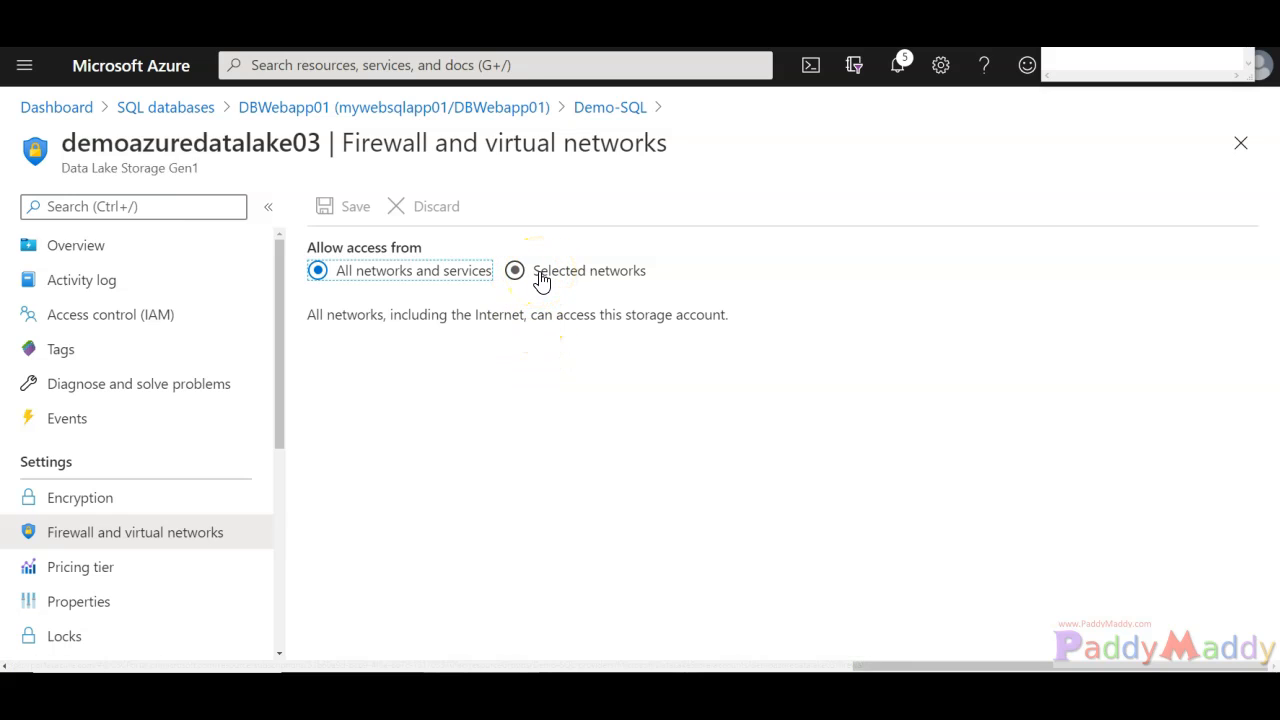
left_click(516, 270)
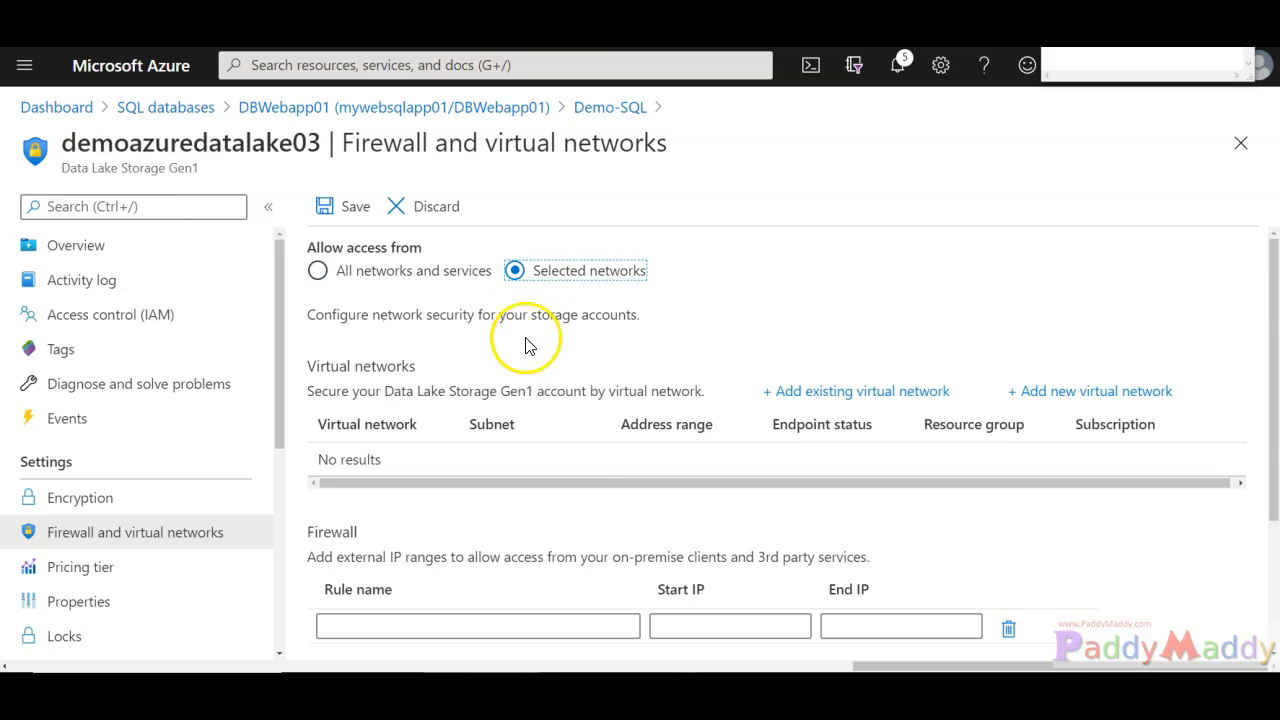
scroll("down", 3)
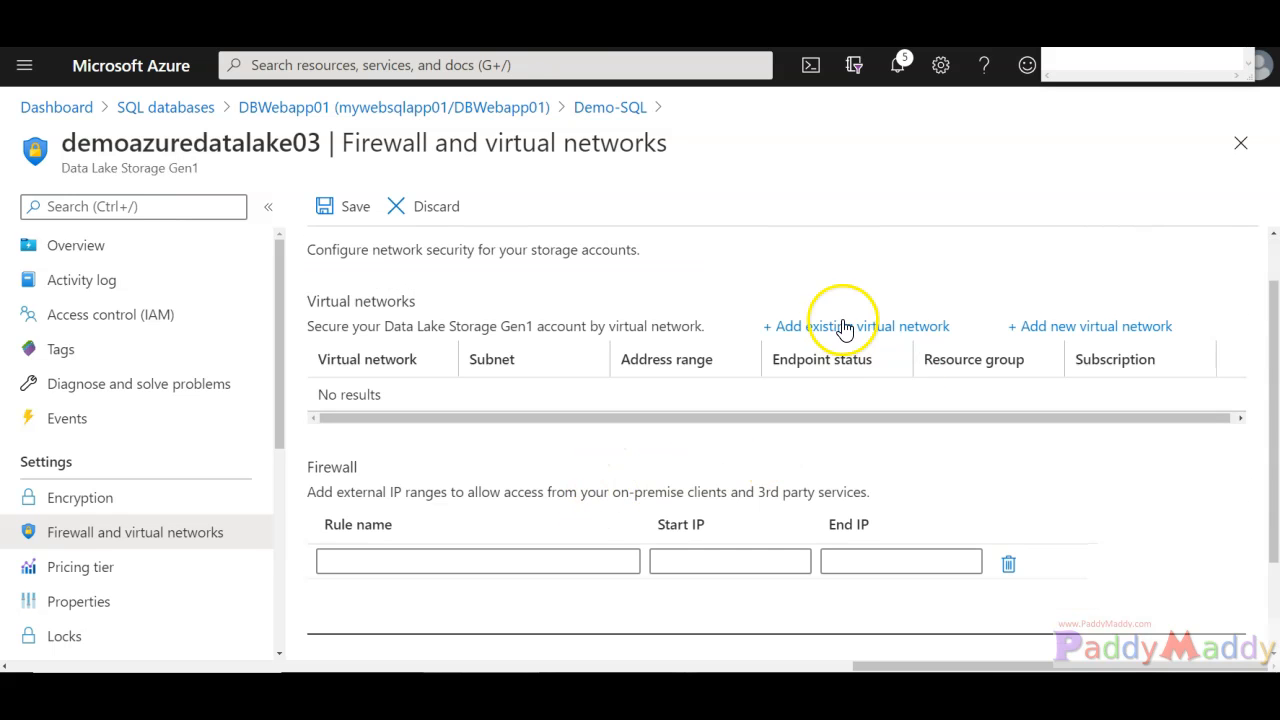
left_click(856, 326)
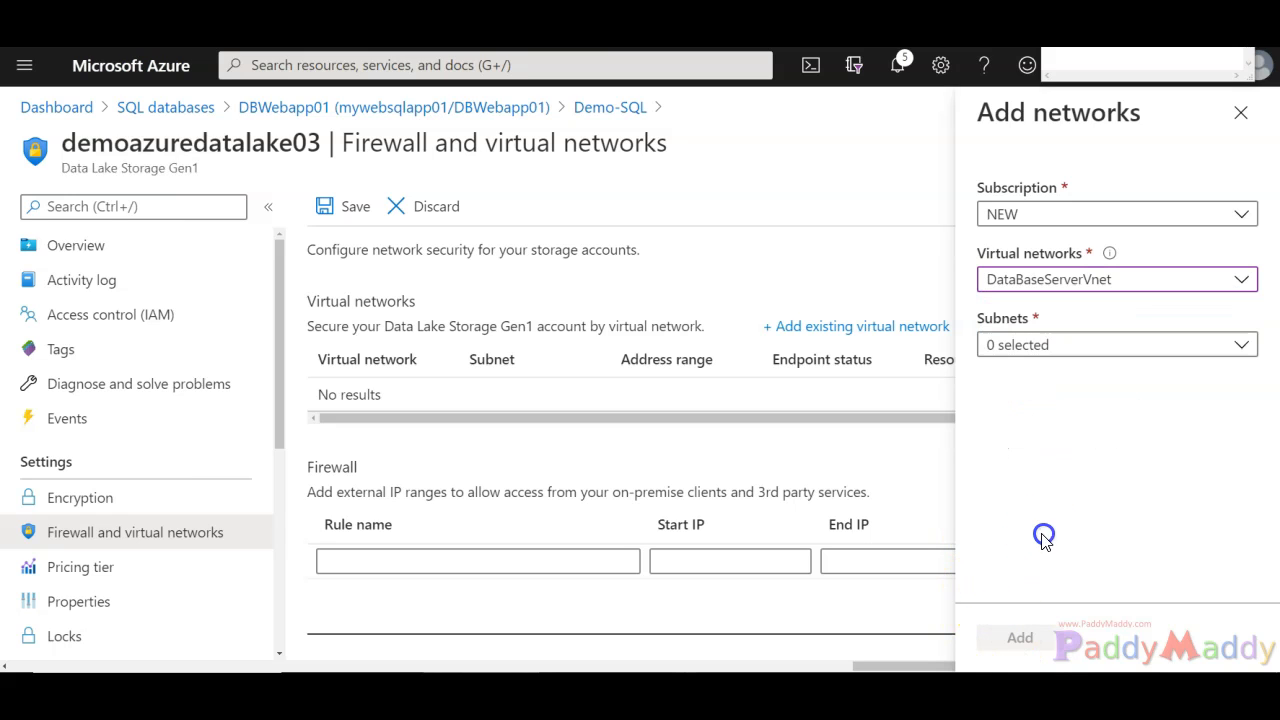
left_click(1116, 344)
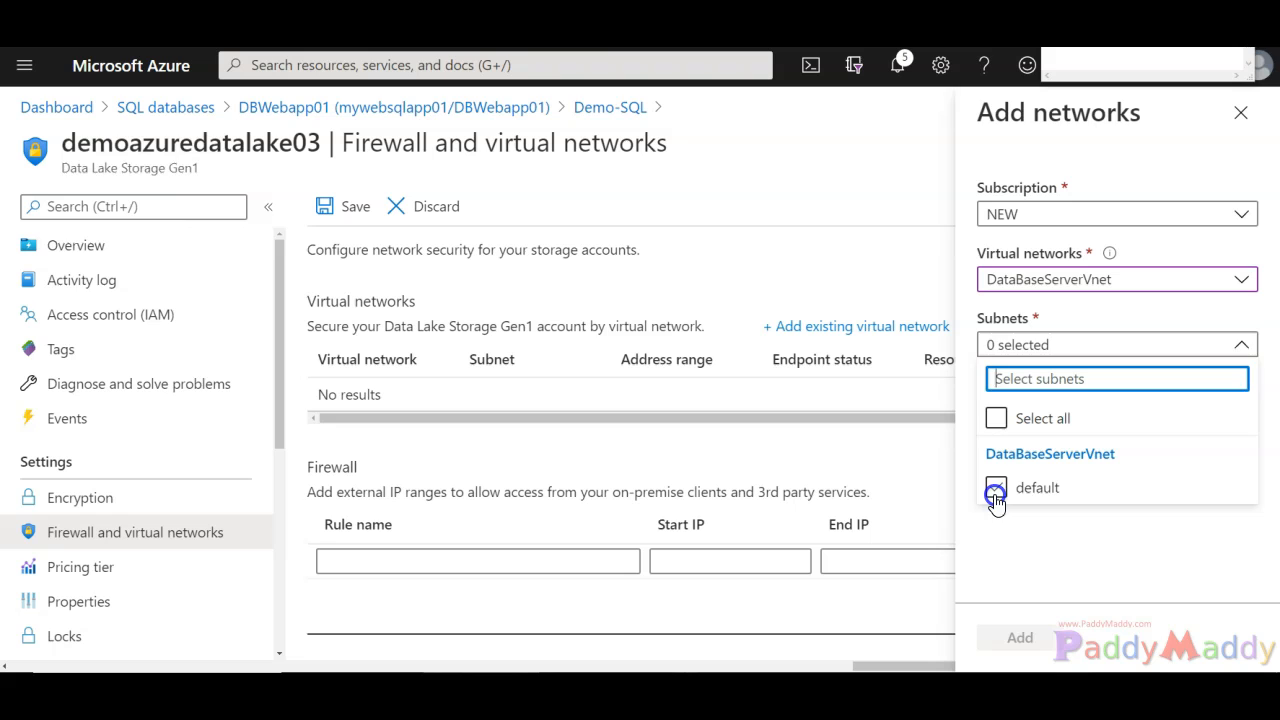
left_click(996, 488)
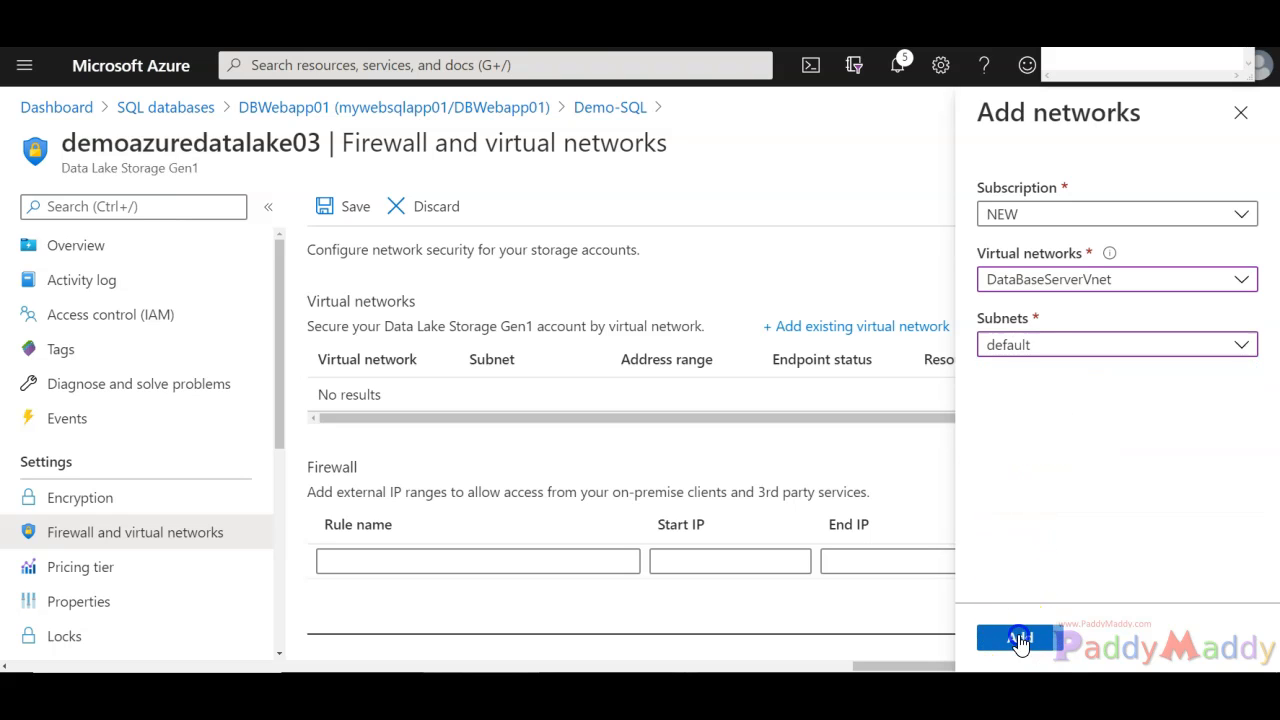
left_click(1020, 640)
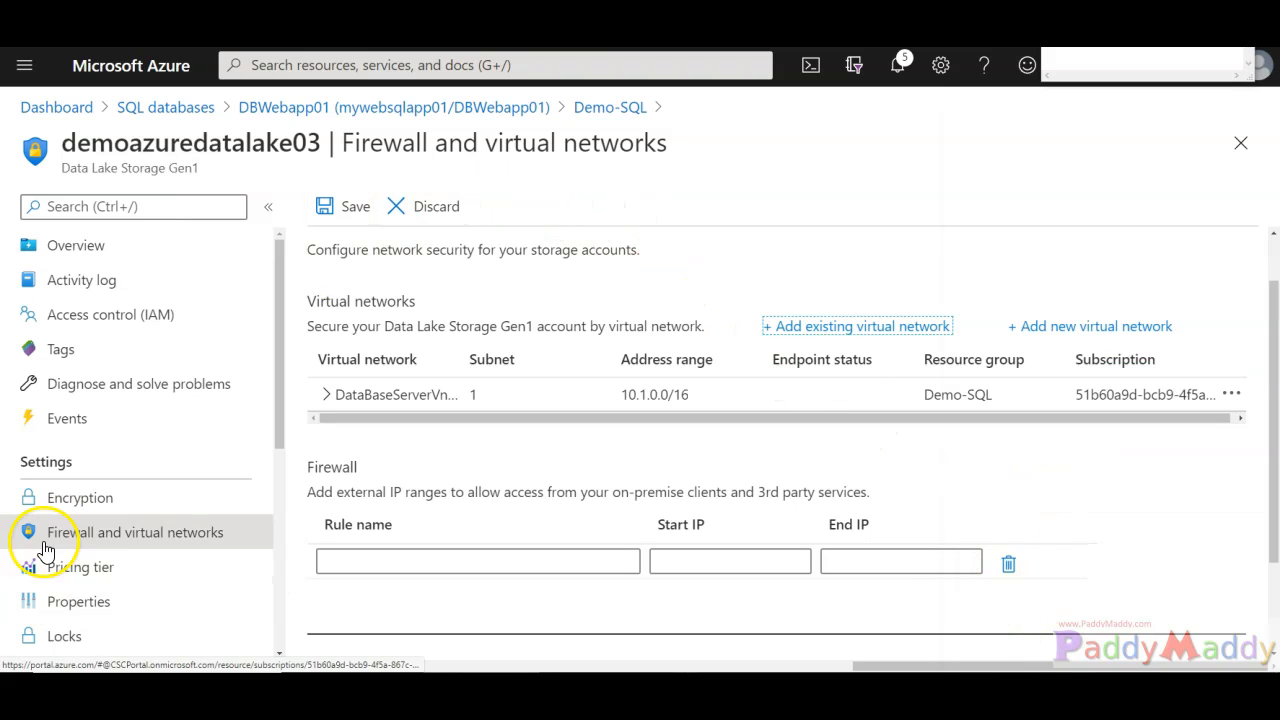
mouse_move(222, 420)
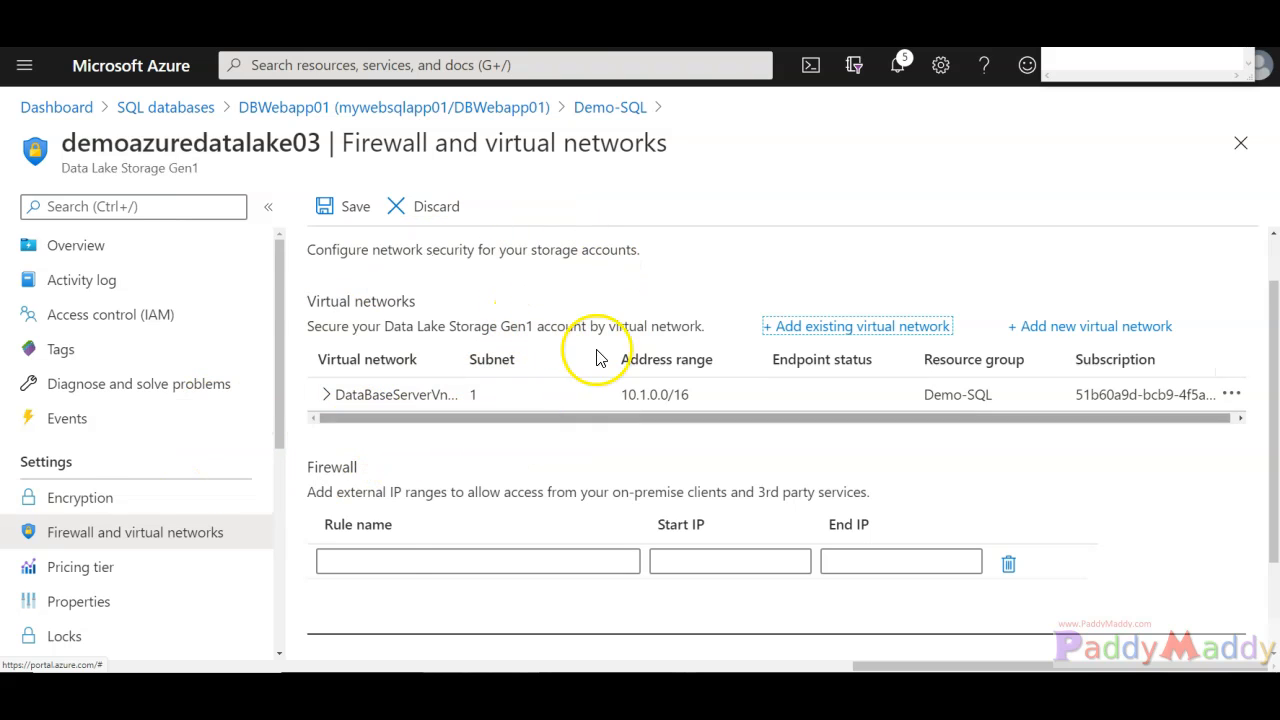
mouse_move(510, 438)
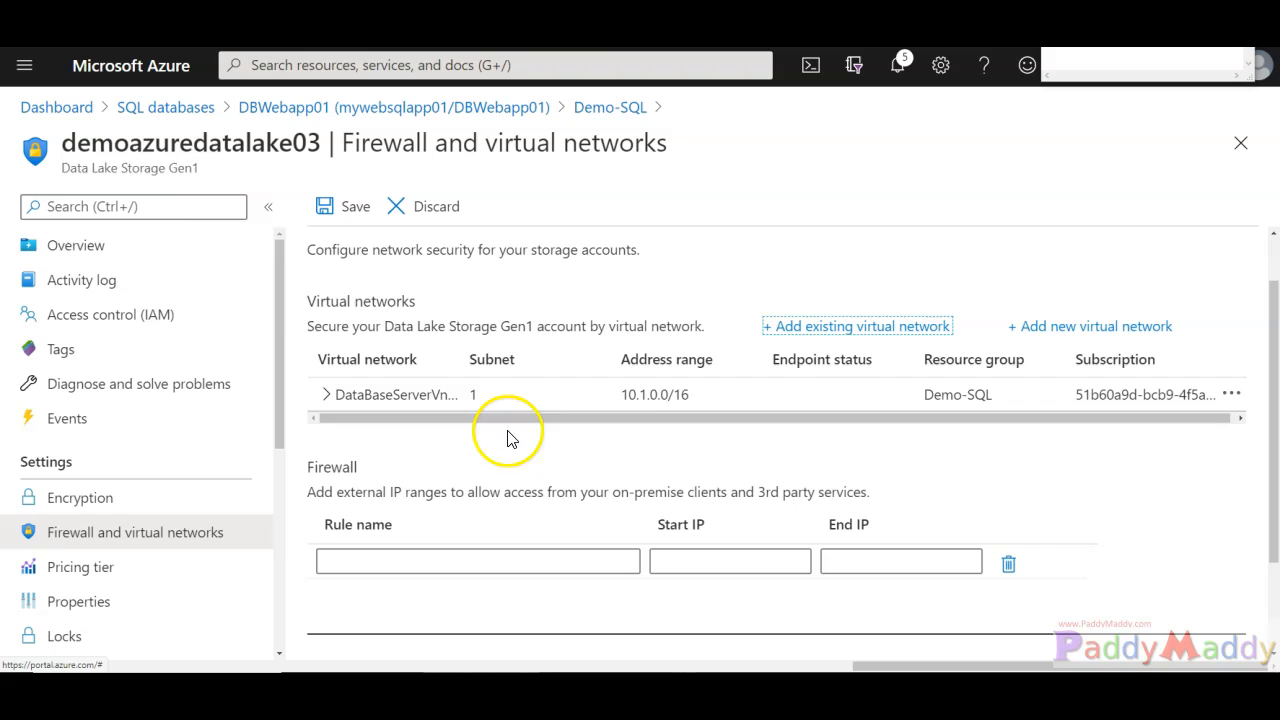
mouse_move(460, 312)
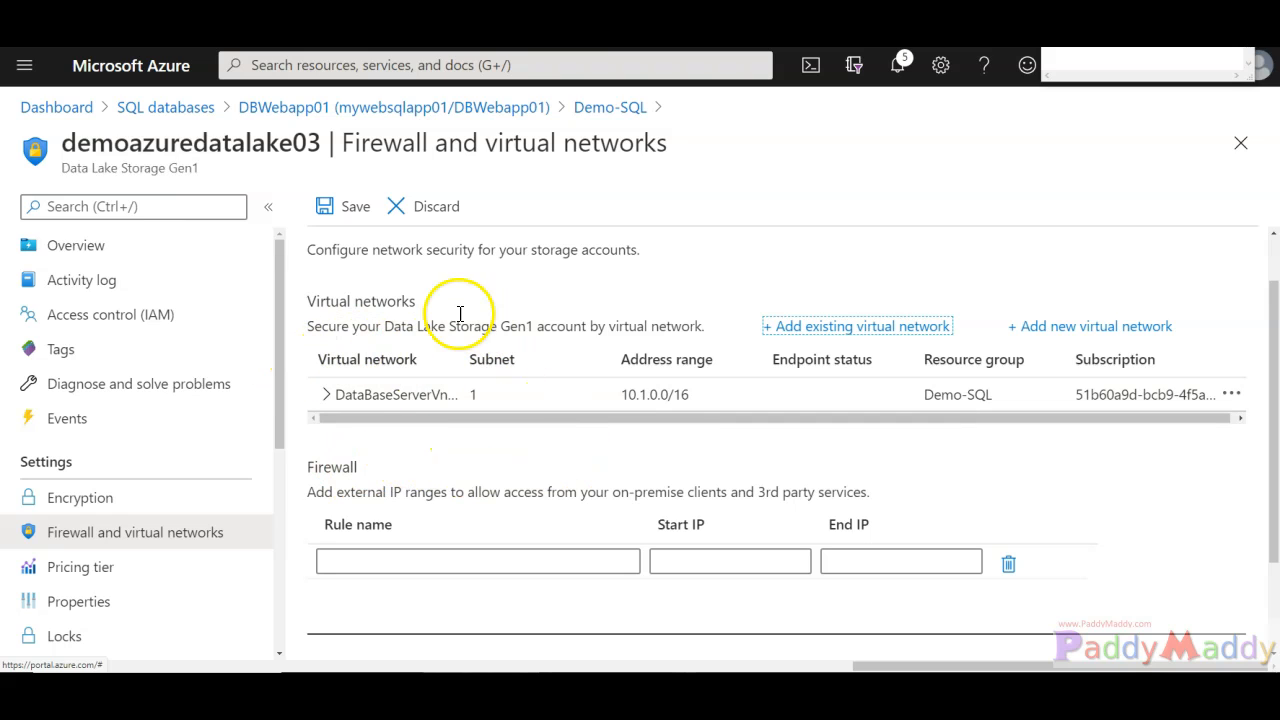
mouse_move(660, 360)
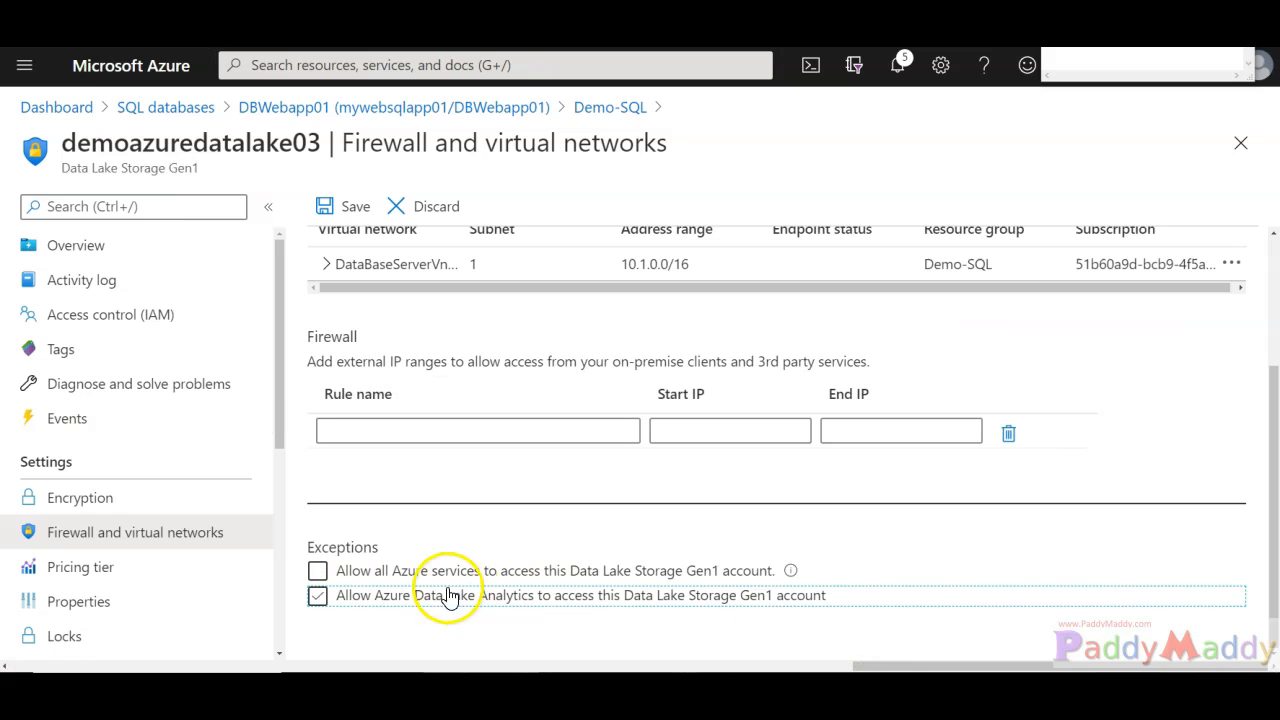
- Untick the exceptions so all Azure services are no longer allowed through the firewall
left_click(316, 596)
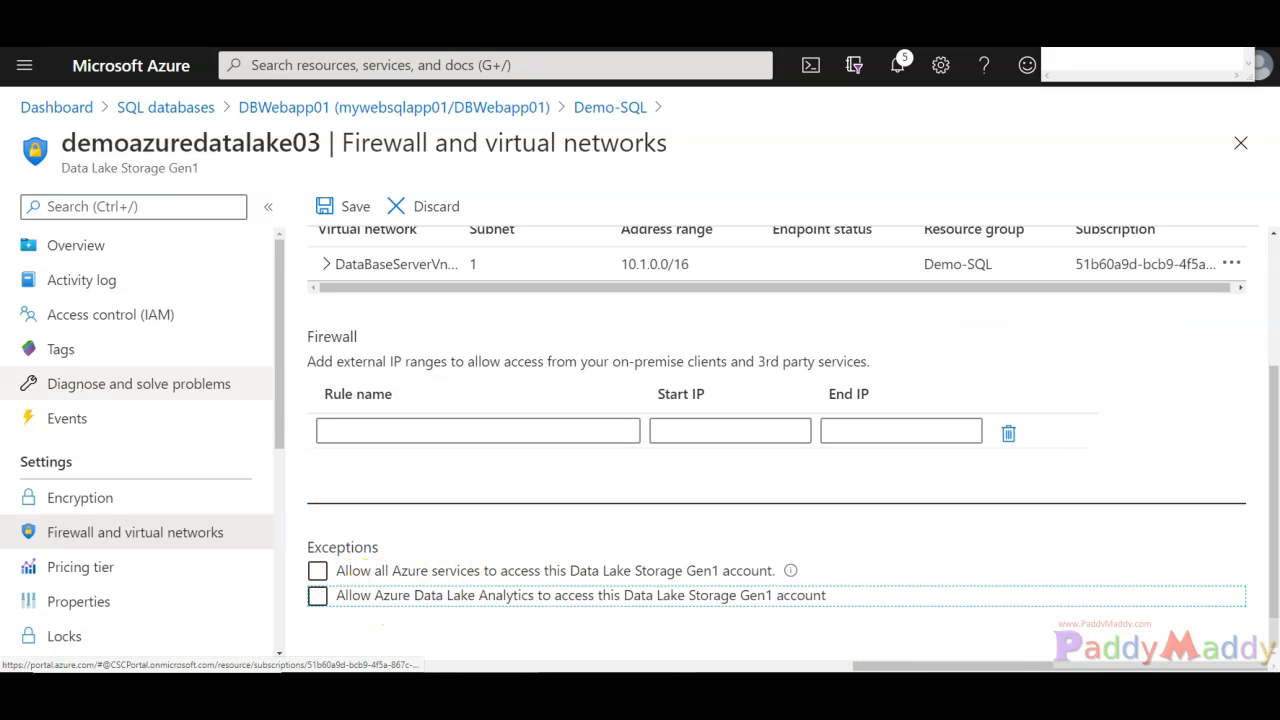
left_click(316, 570)
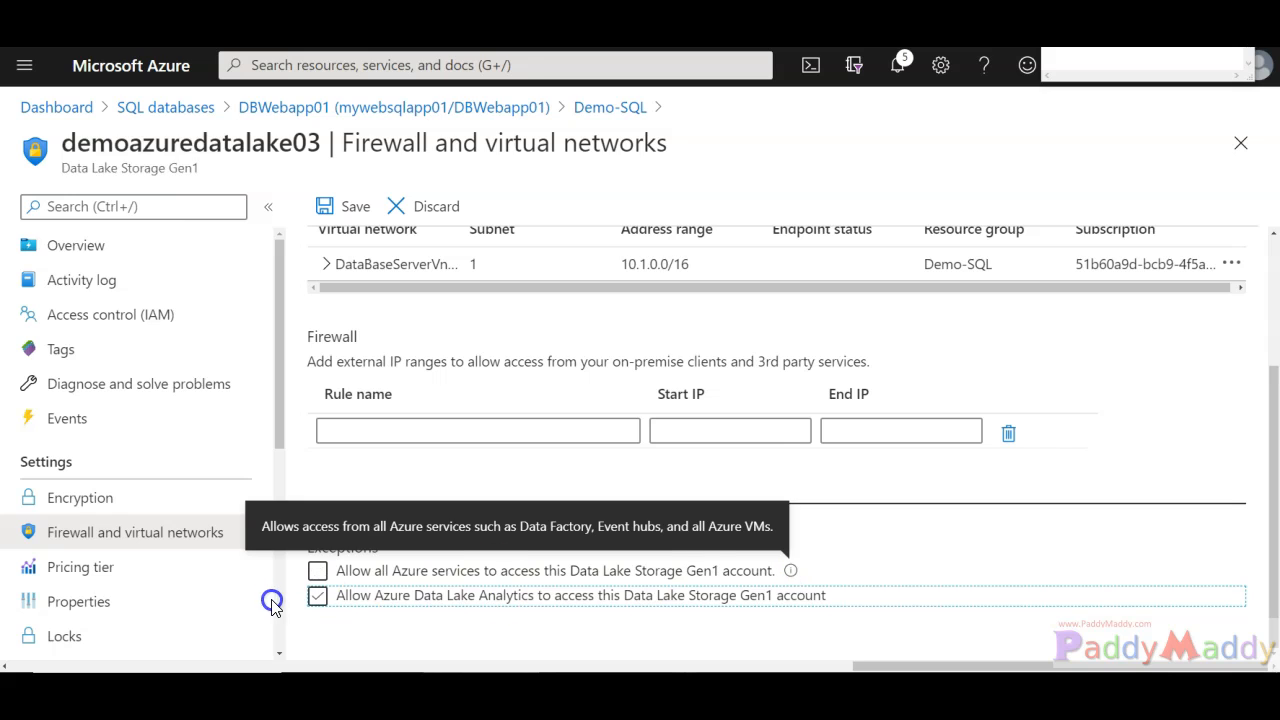
left_click(316, 570)
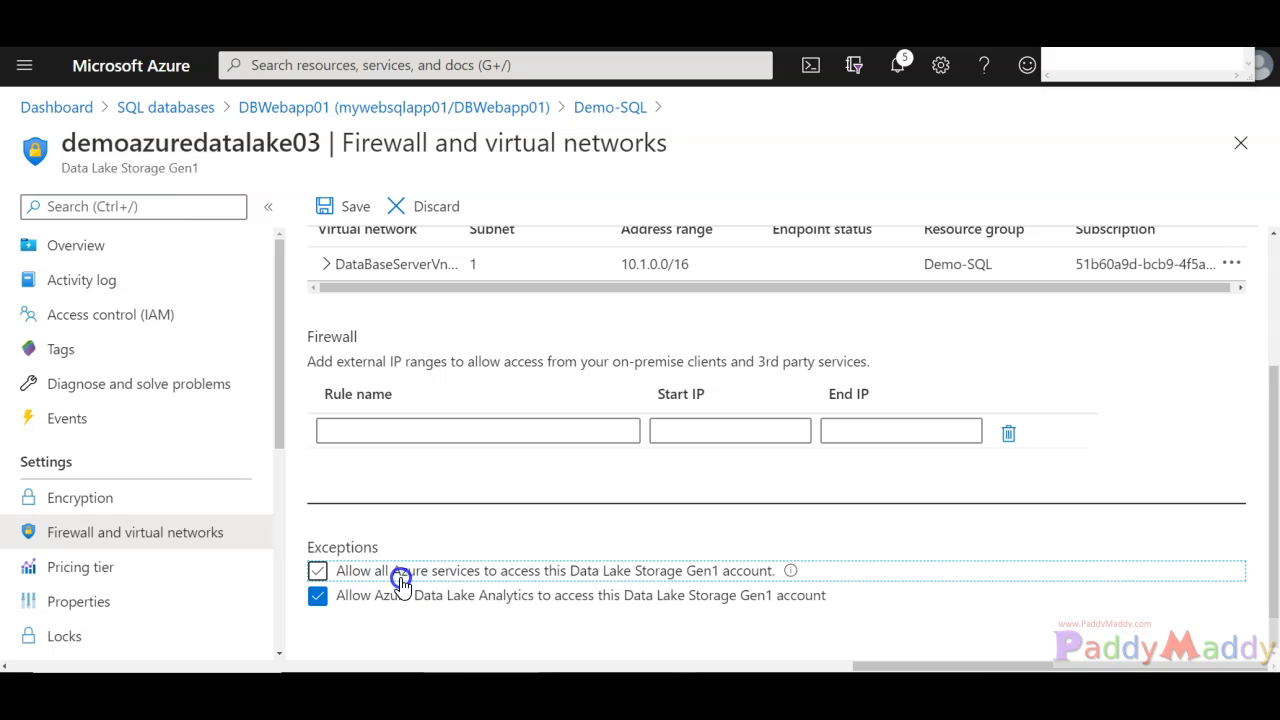
left_click(316, 570)
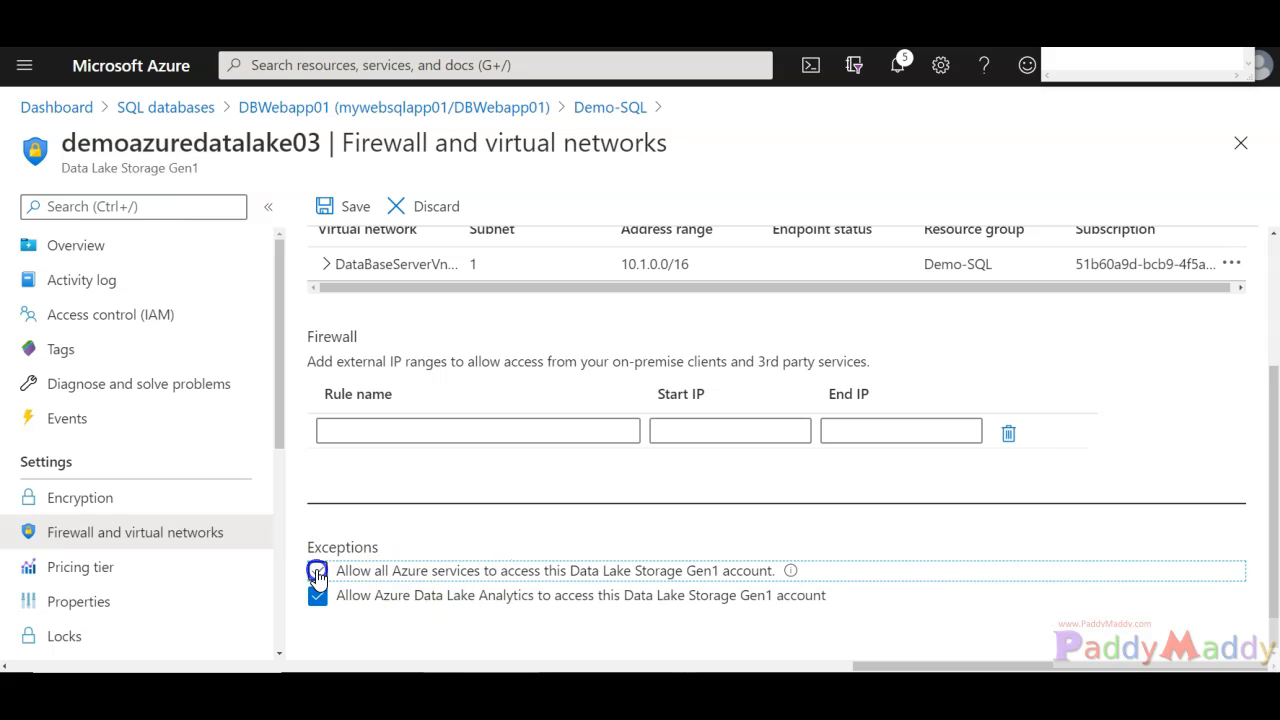
left_click(316, 570)
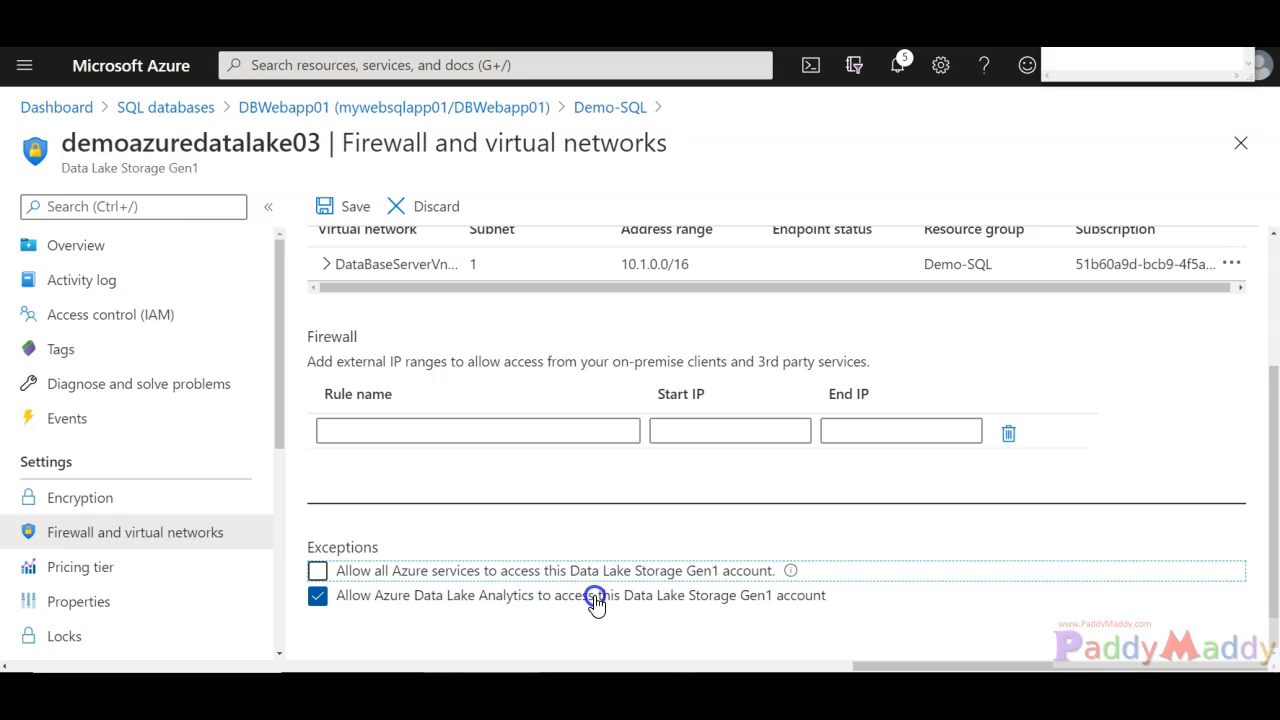
mouse_move(700, 608)
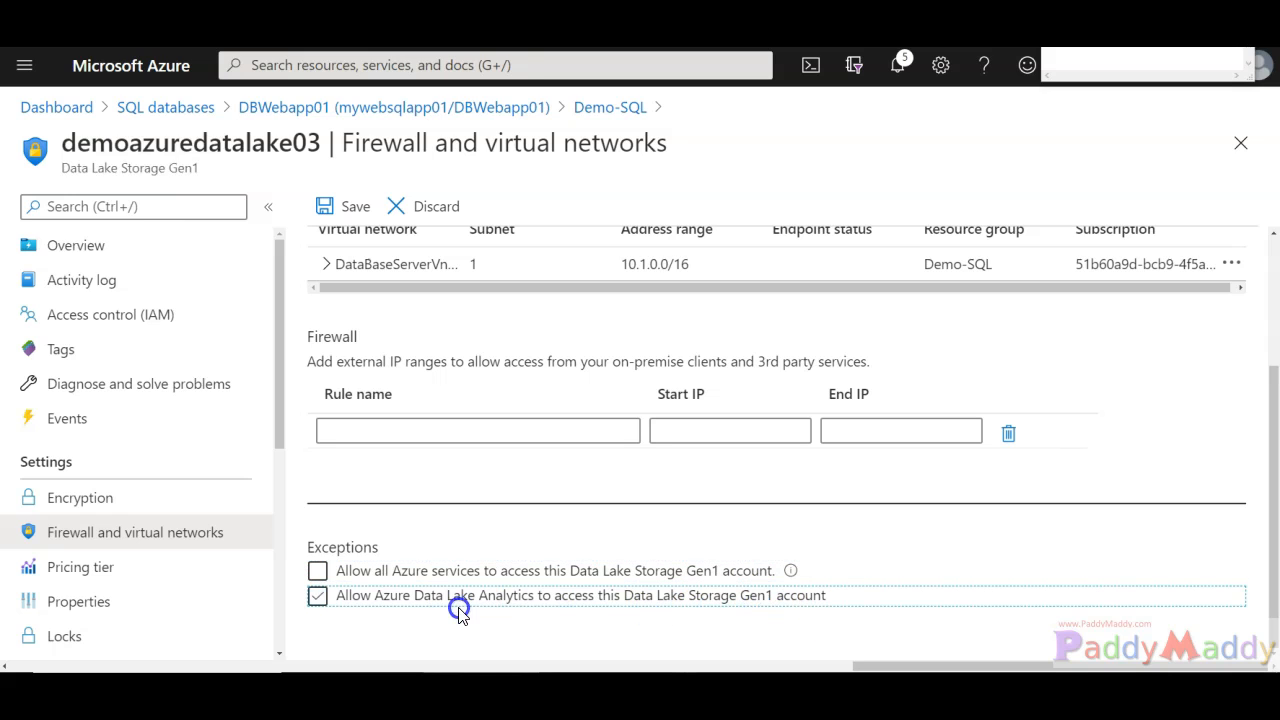
- Review Diagnostic settings (none defined) and start adding a new diagnostic setting
left_click(316, 570)
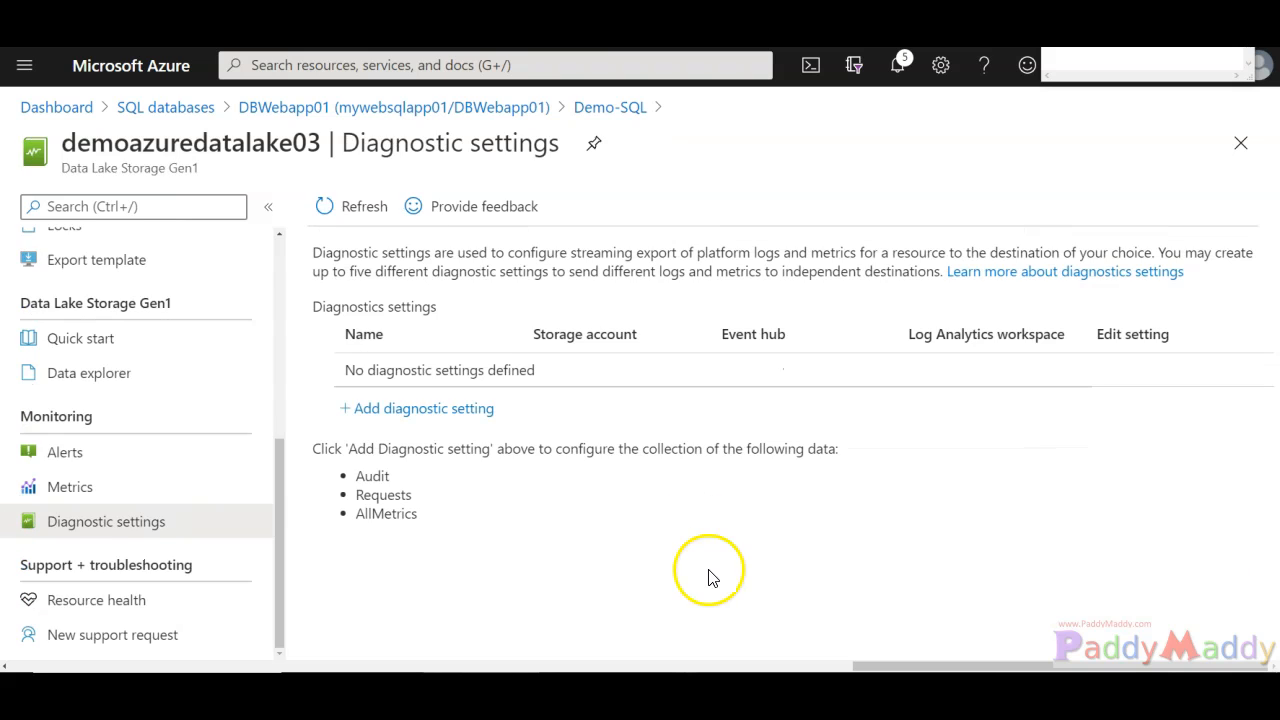
mouse_move(376, 362)
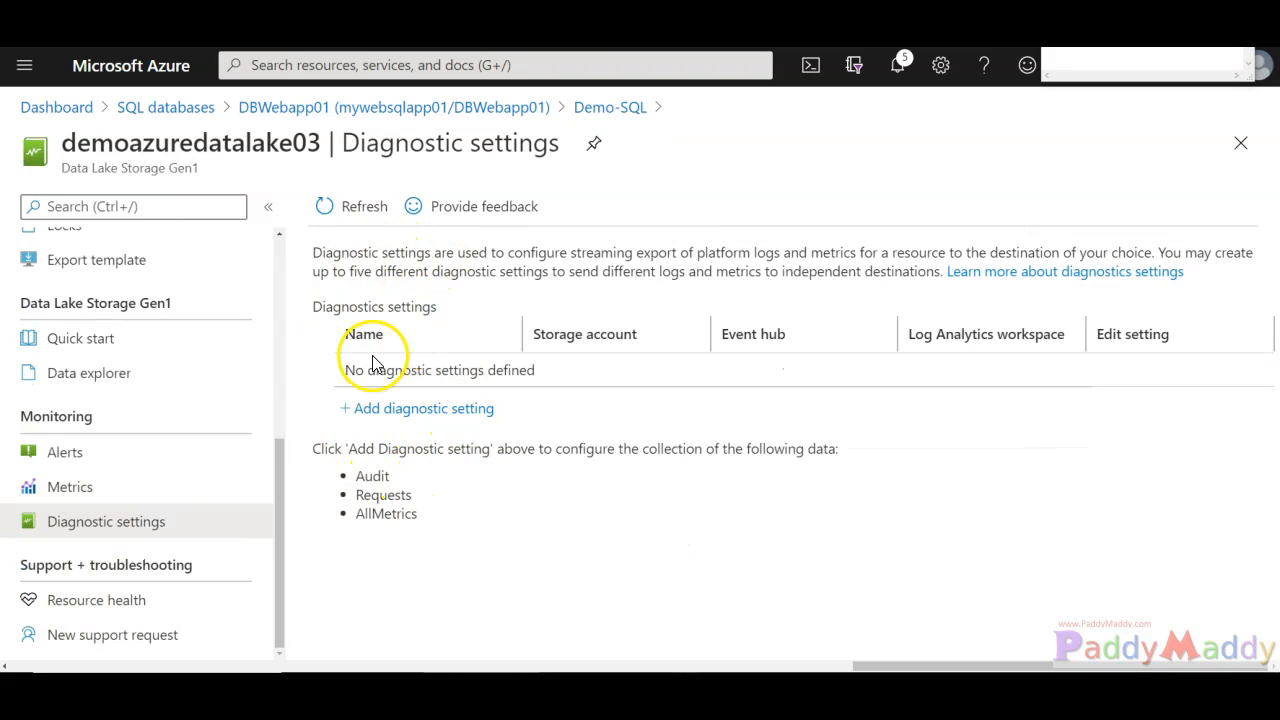
mouse_move(200, 496)
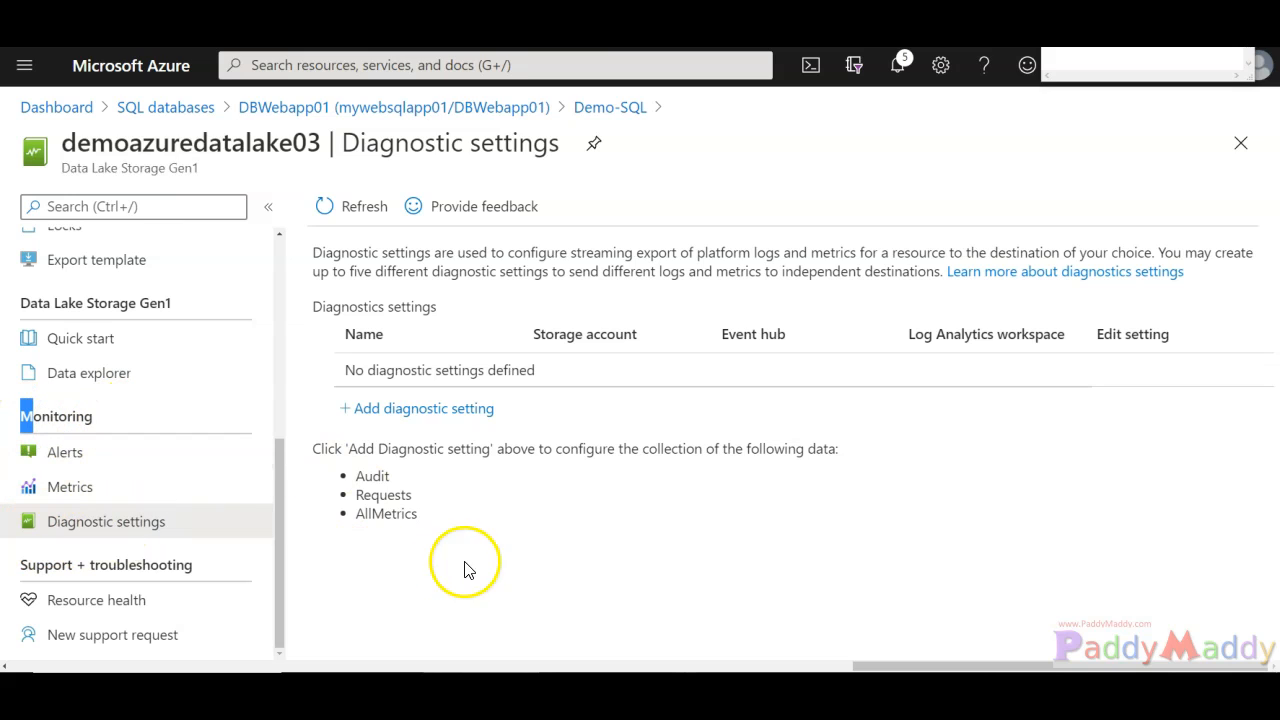
mouse_move(422, 408)
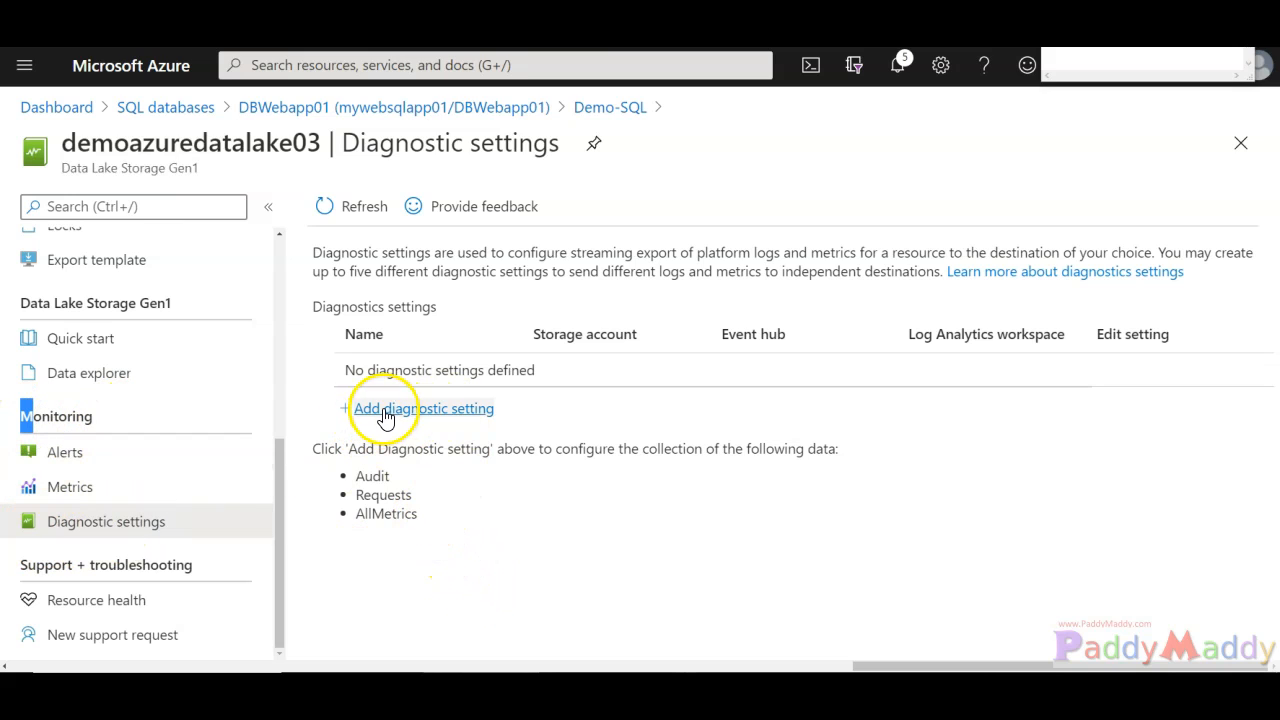
left_click(422, 408)
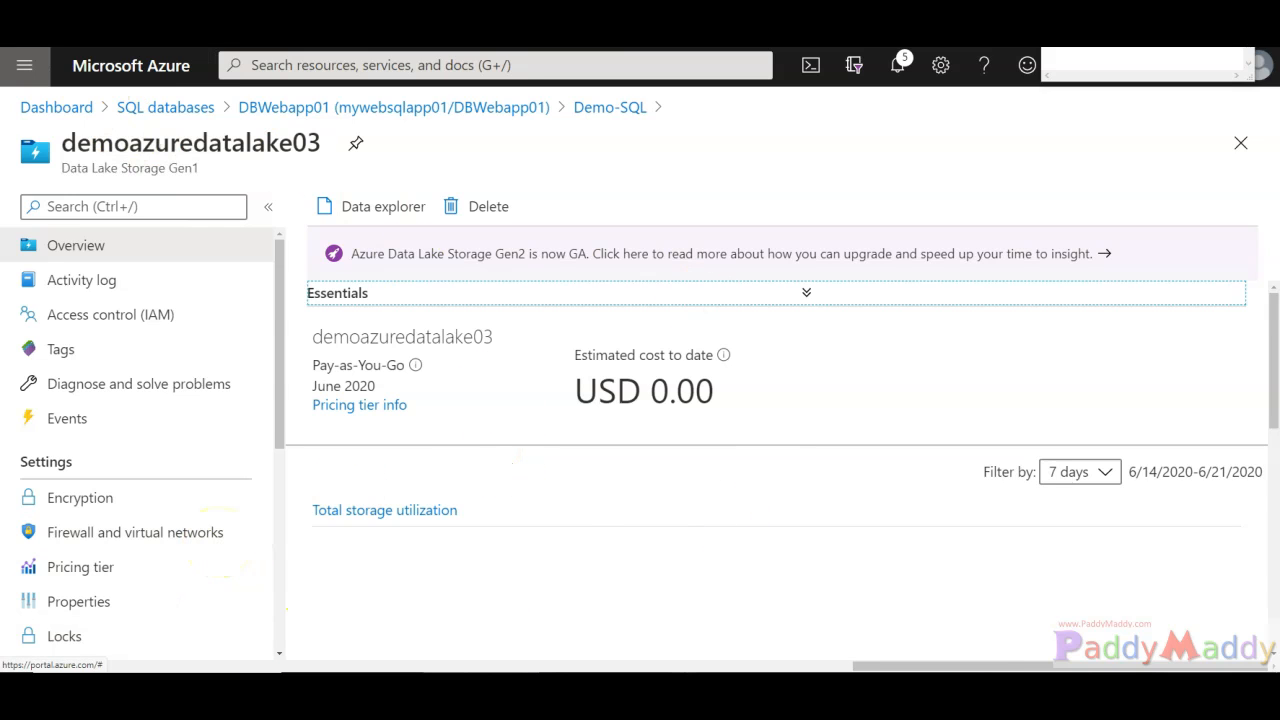
mouse_move(24, 64)
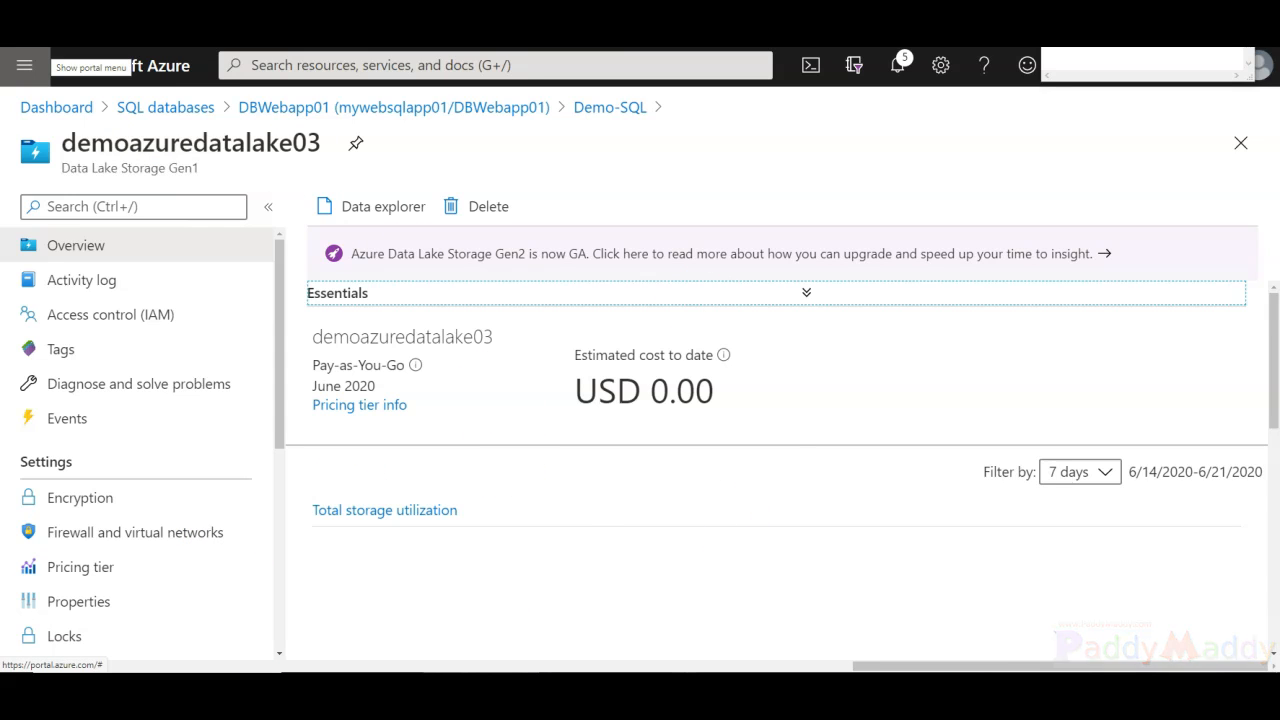